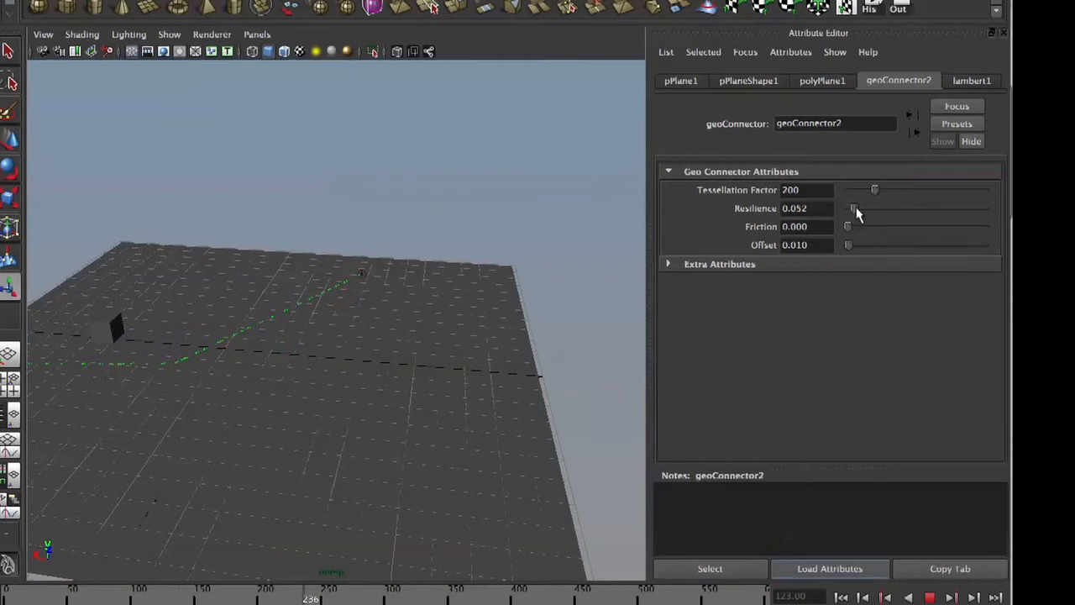
# Set geoConnector2 Resilience to about 0.756 and watch the particles bounce higher
pyautogui.moveTo(853, 208); pyautogui.dragTo(913, 208)
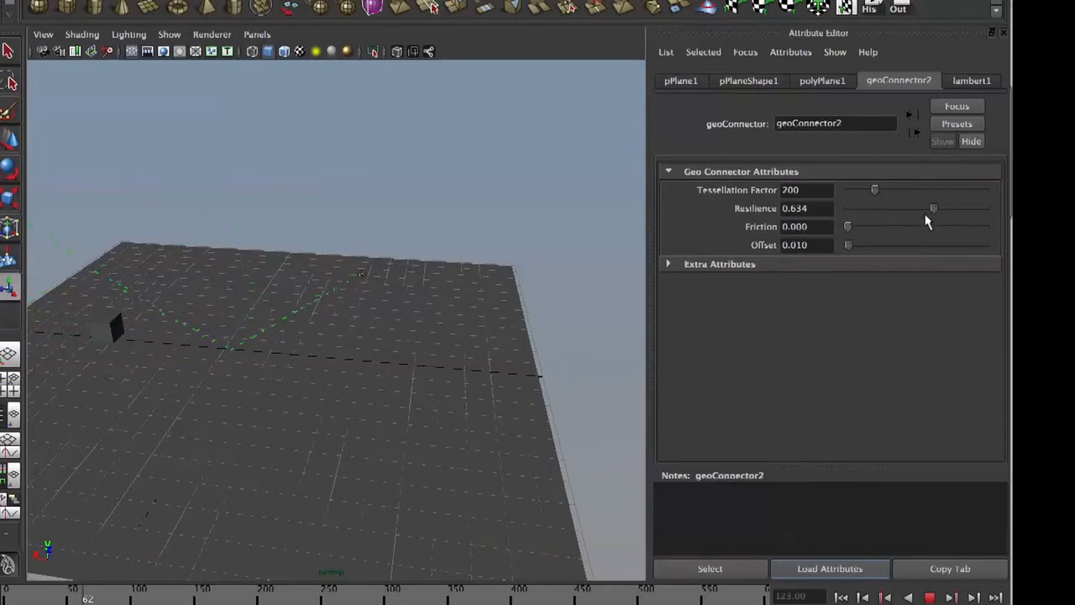
pyautogui.moveTo(933, 208); pyautogui.dragTo(964, 208)
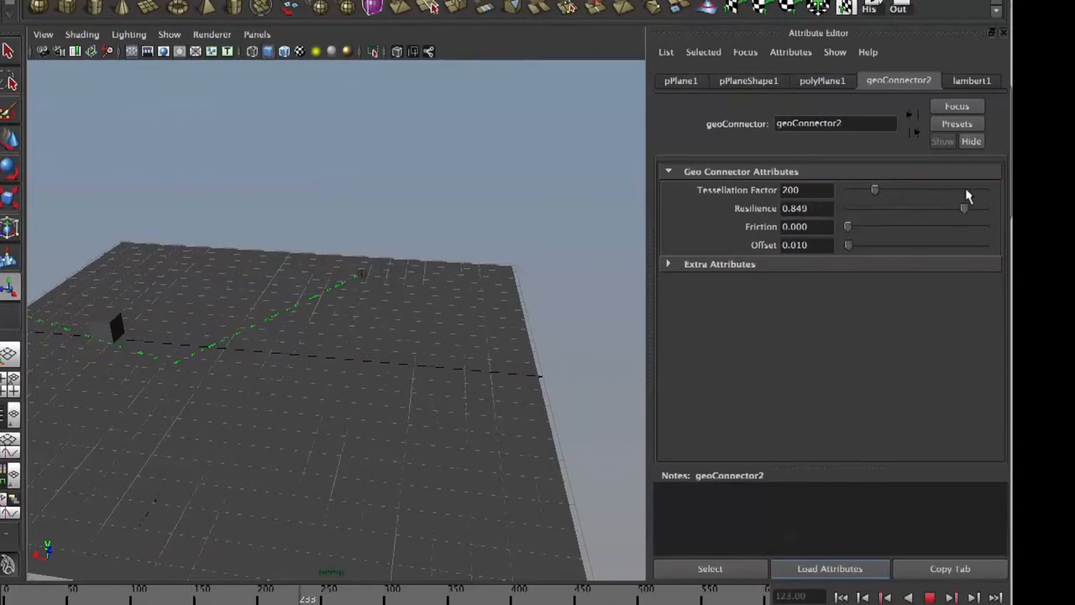
pyautogui.moveTo(964, 208); pyautogui.dragTo(950, 209)
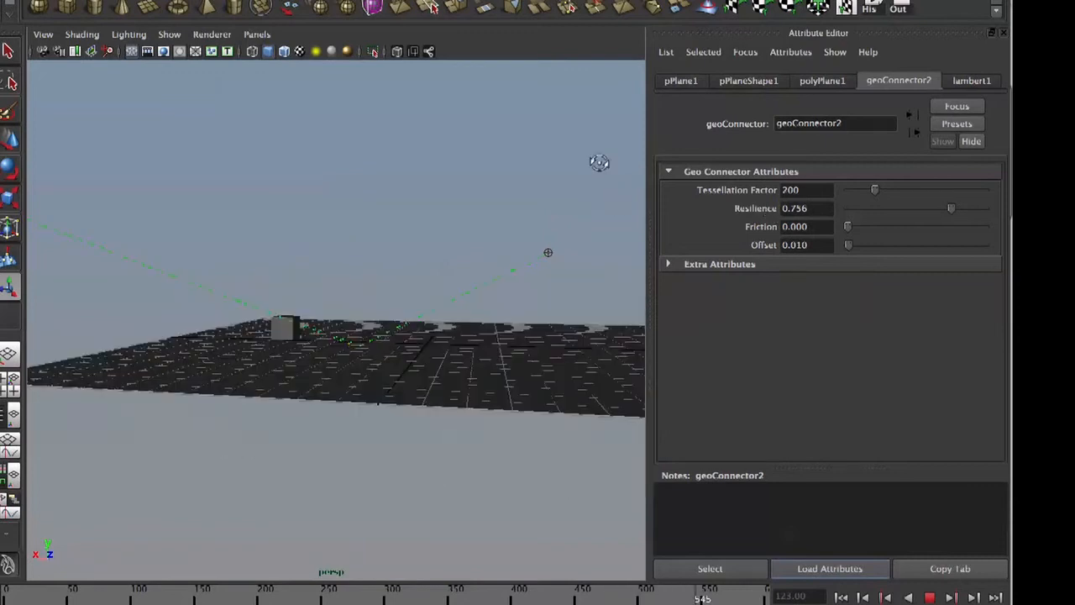
pyautogui.moveTo(951, 207); pyautogui.dragTo(928, 208)
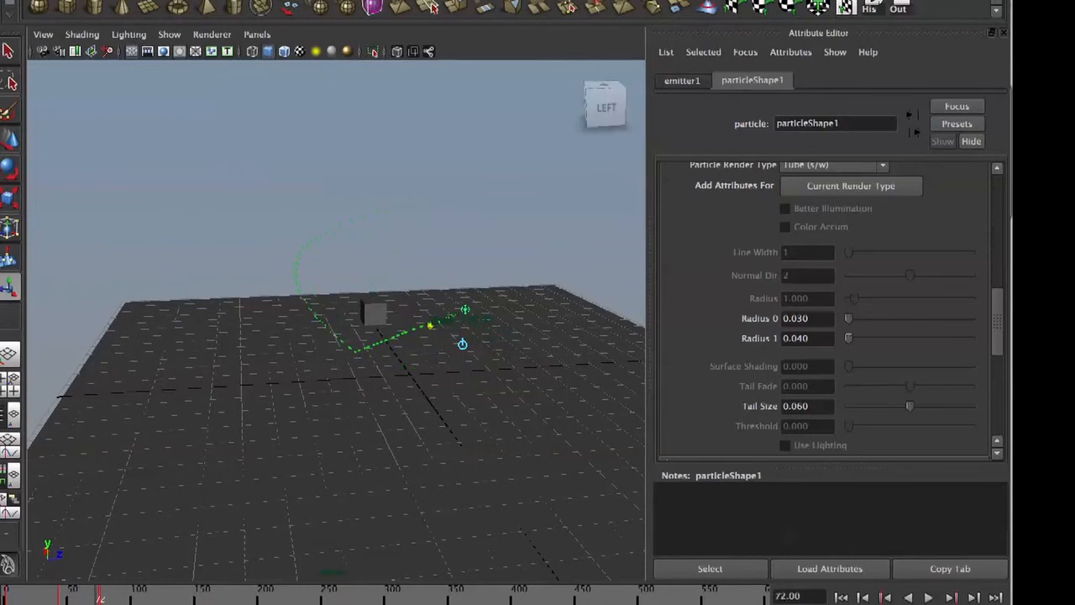
# Adjust the emitter manipulator's direction and drag its Rate handle to about 110.37
pyautogui.rightClick(126, 487)
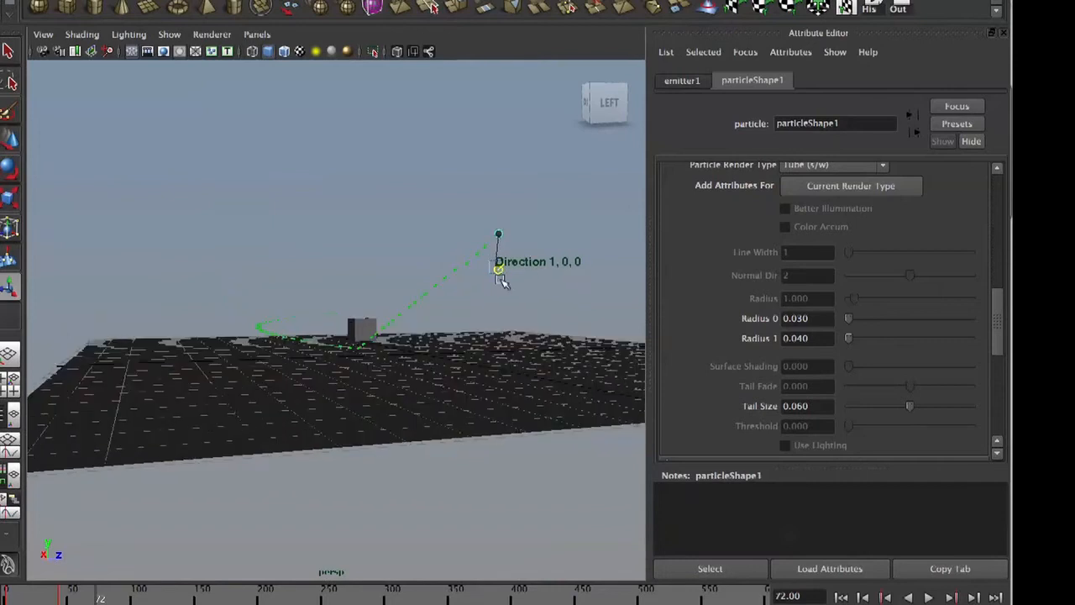
pyautogui.moveTo(346, 269)
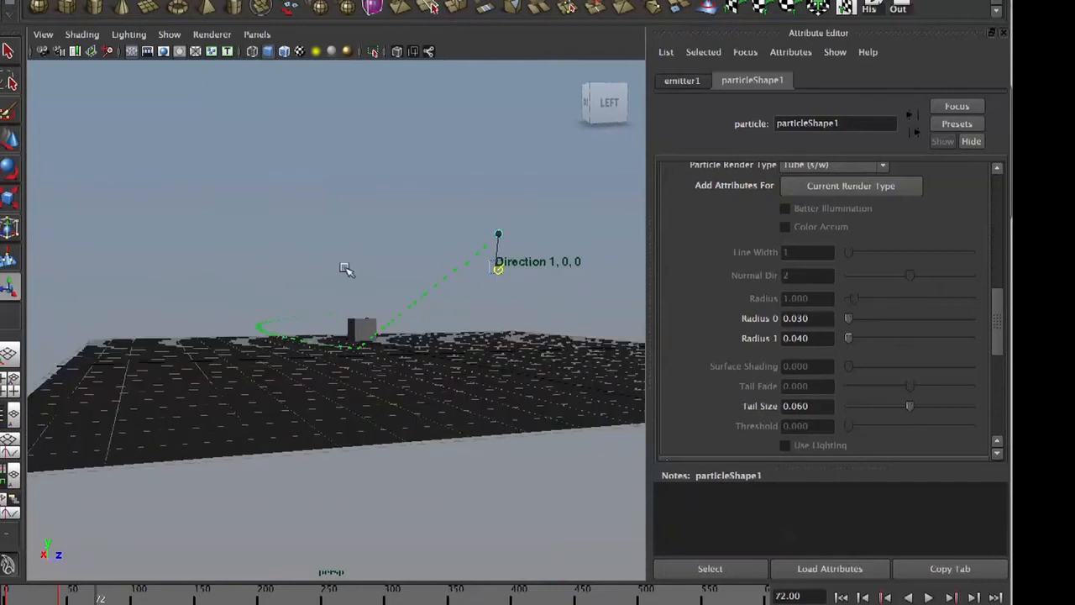
pyautogui.moveTo(485, 260)
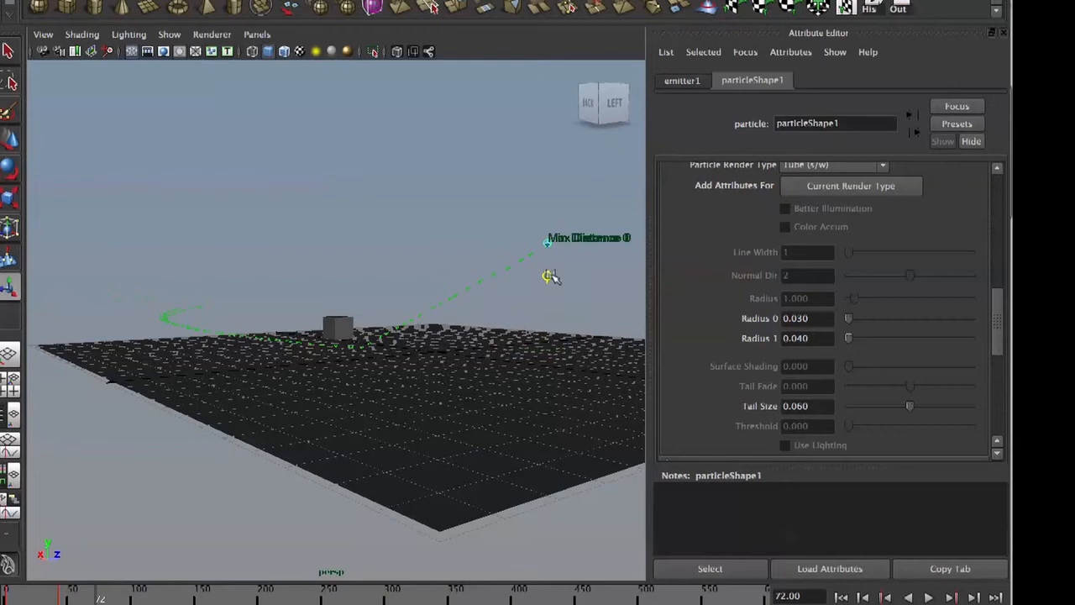
pyautogui.moveTo(546, 273)
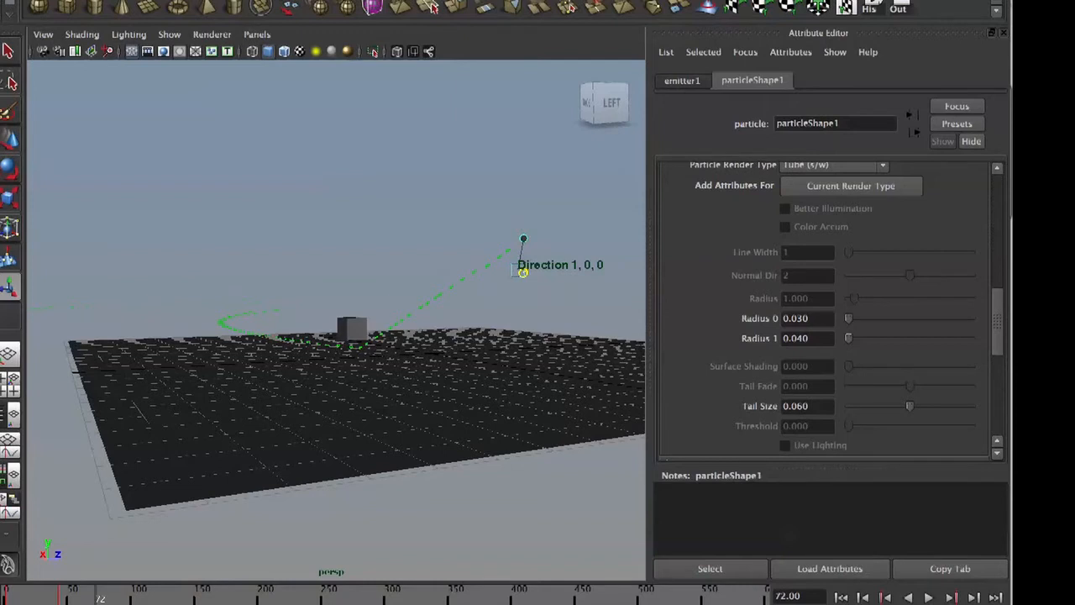
pyautogui.moveTo(617, 437)
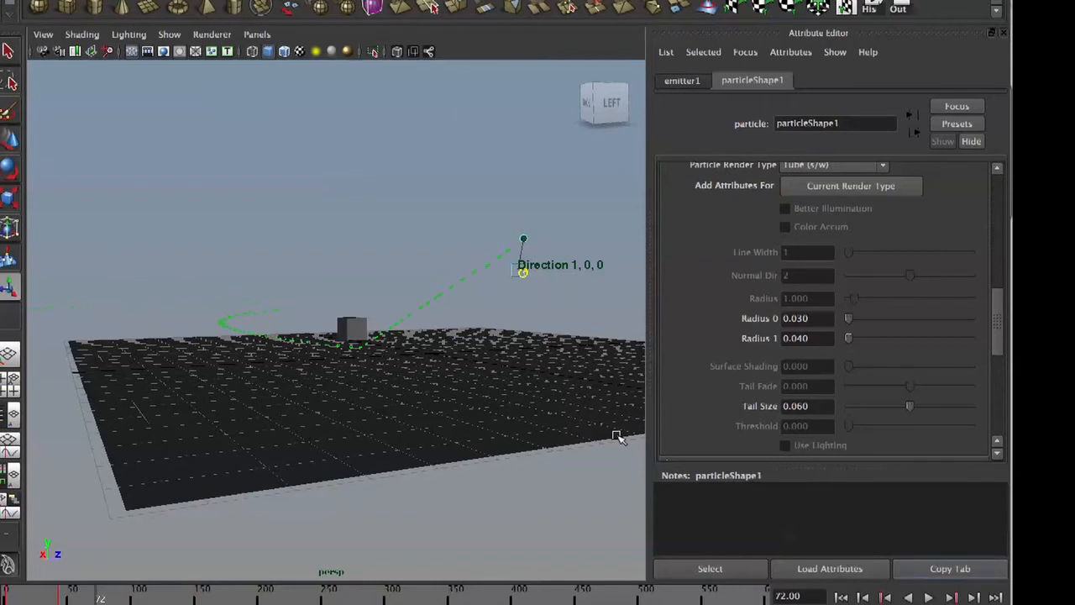
pyautogui.moveTo(656, 469)
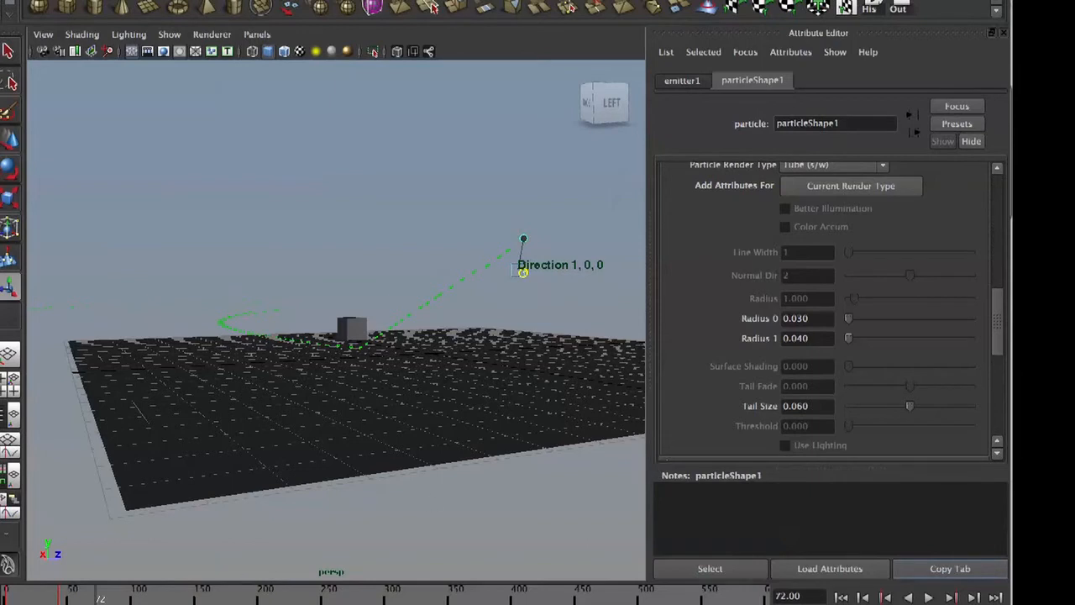
pyautogui.click(928, 597)
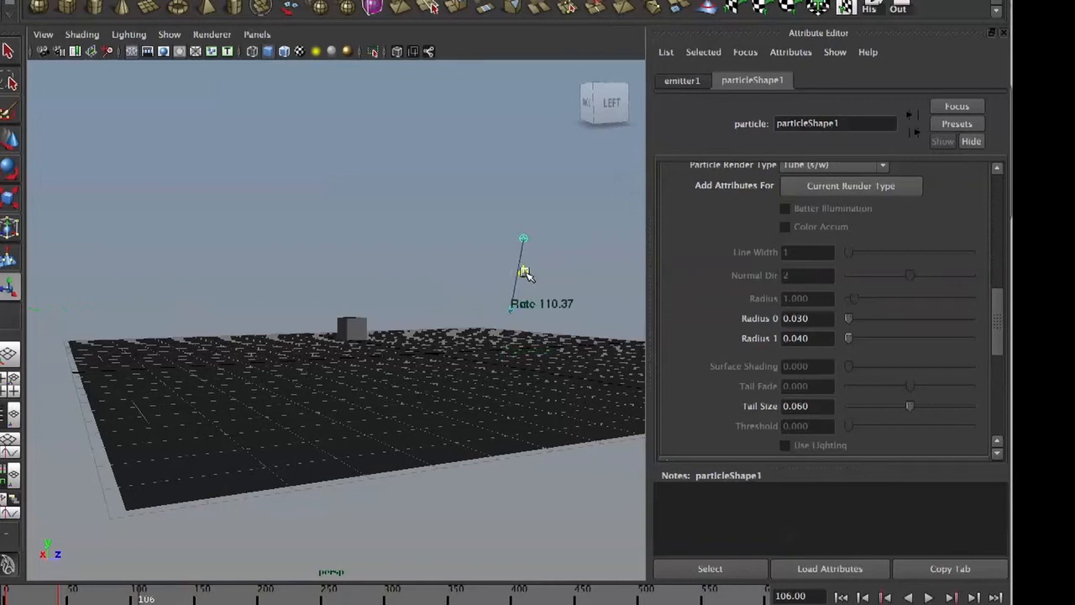
pyautogui.moveTo(524, 277); pyautogui.dragTo(550, 281)
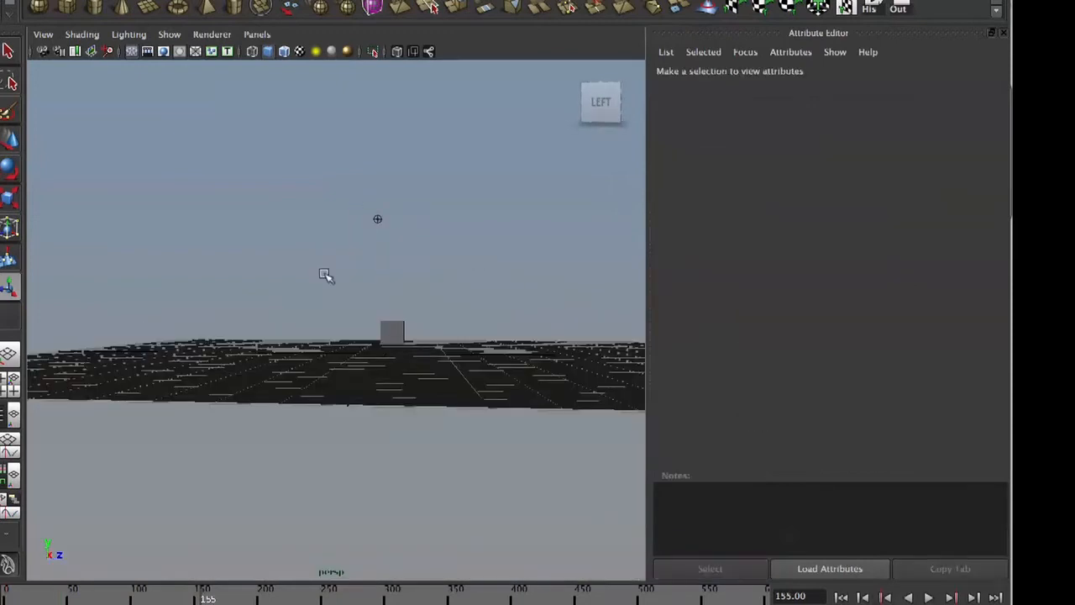
pyautogui.click(382, 229)
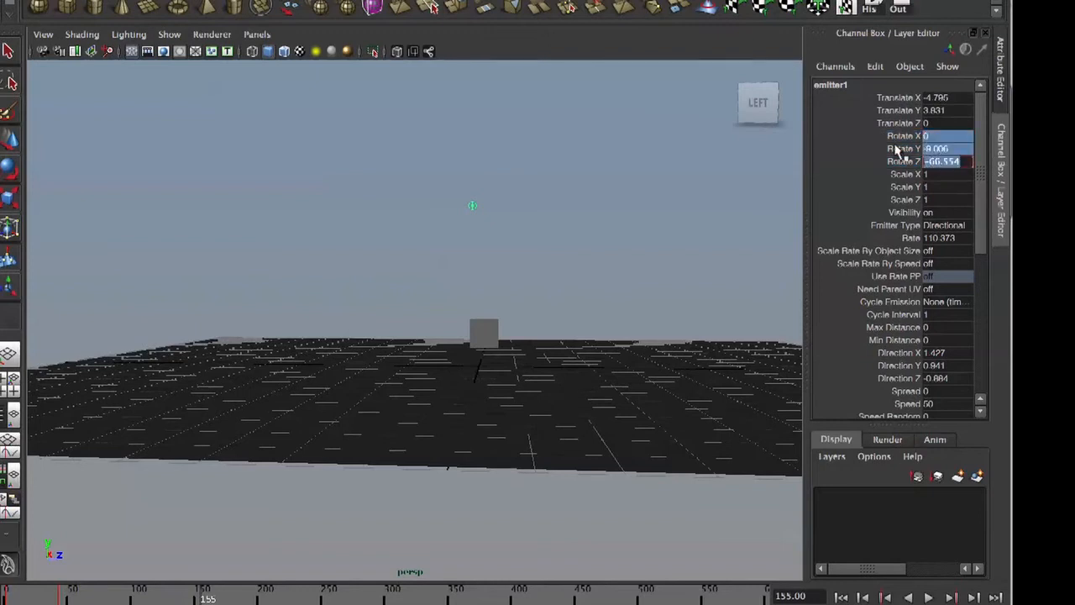
# Set the emitter's Rotate X, Y and Z to 0 in the Channel Box
pyautogui.write('0')
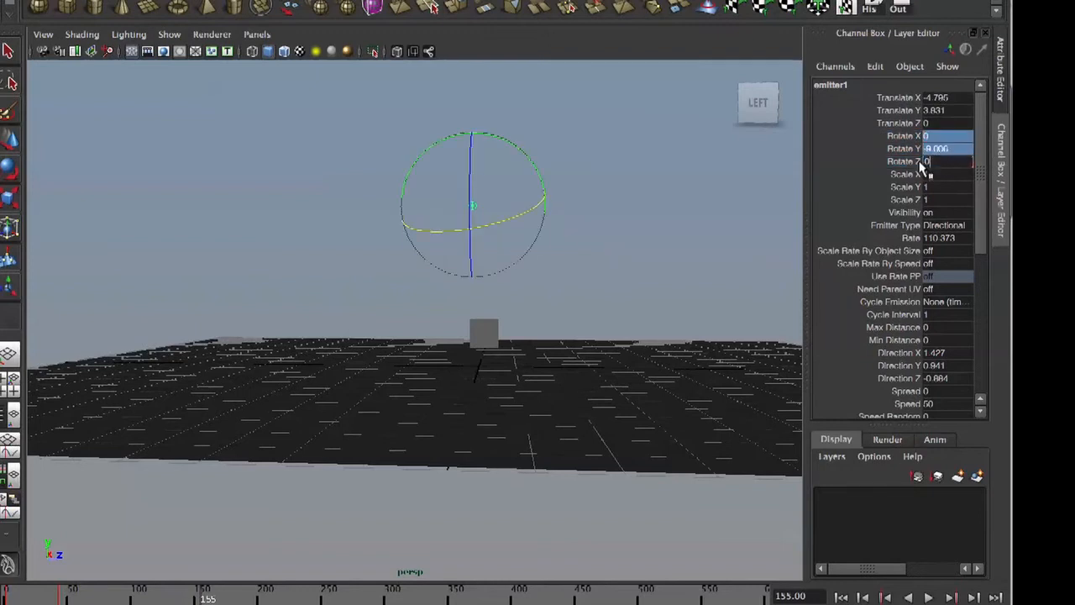
pyautogui.rightClick(903, 135)
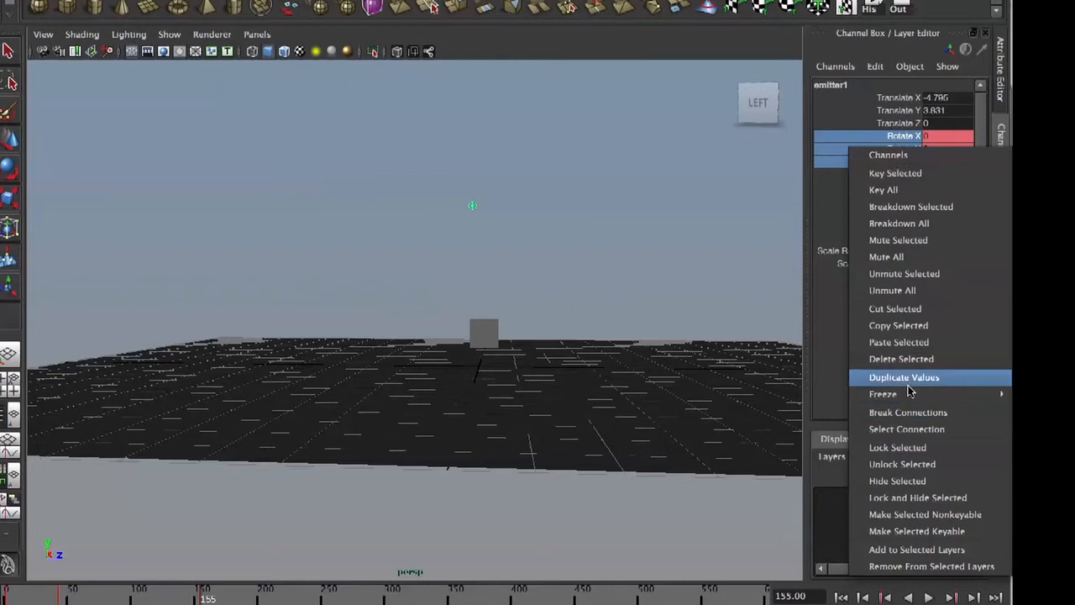
pyautogui.click(447, 188)
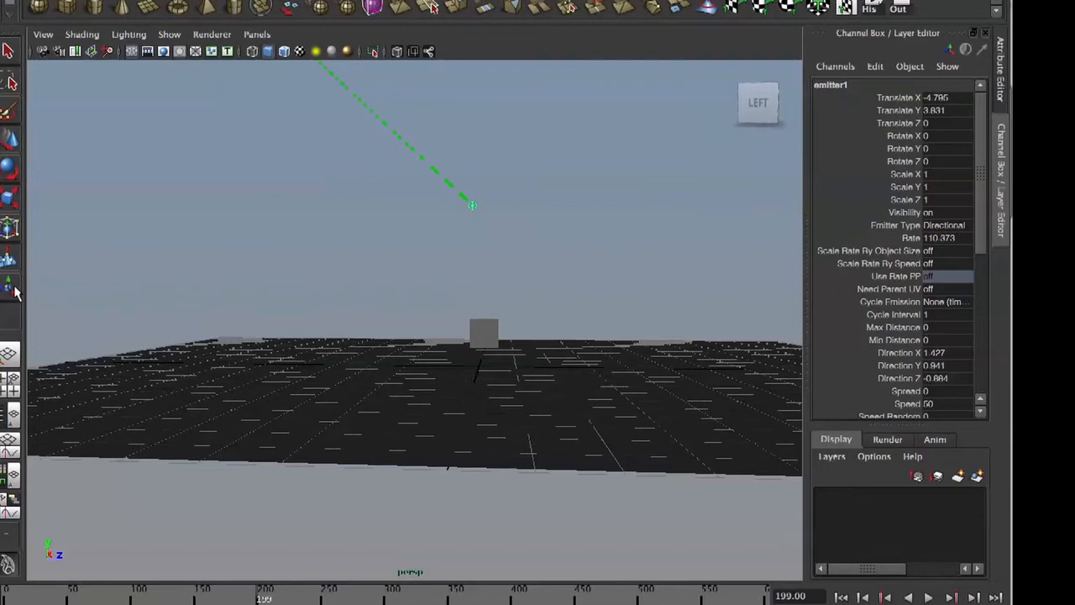
pyautogui.moveTo(479, 244)
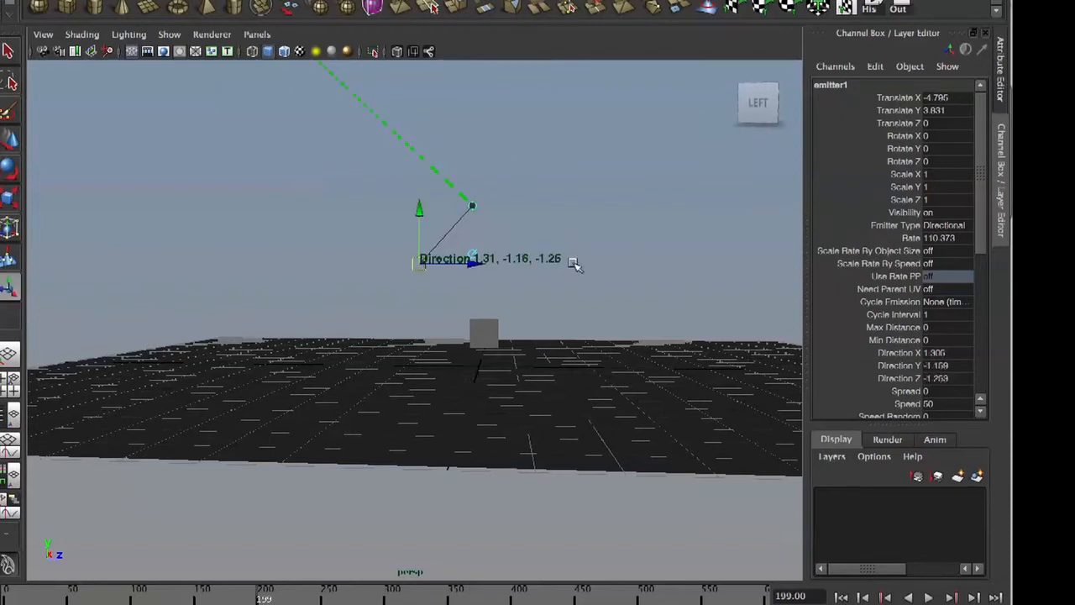
pyautogui.scroll(-3)
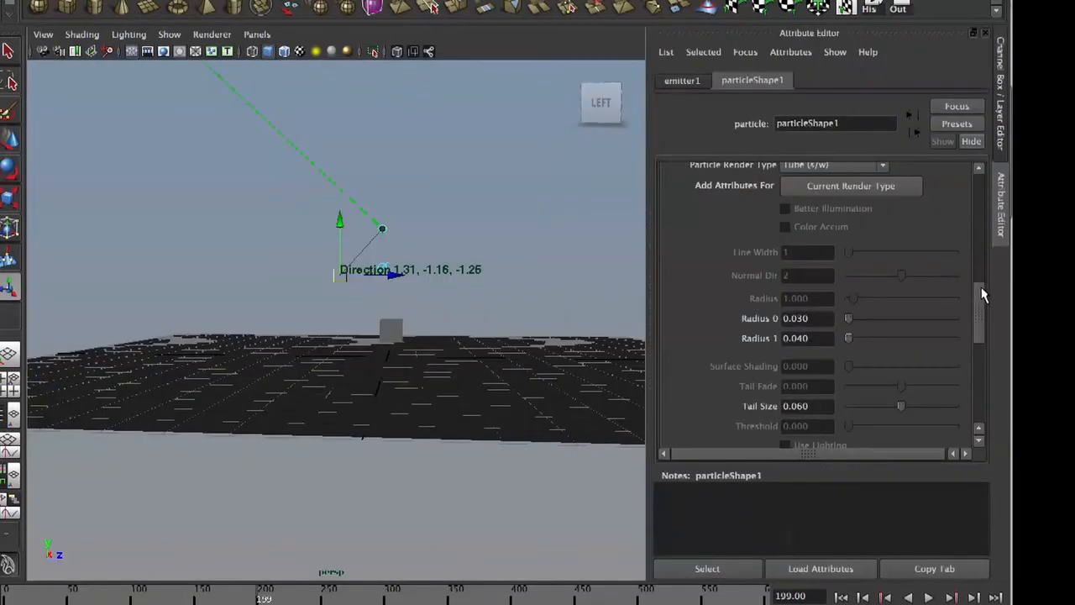
# Show emitter1's attributes to set Direction to about 1.306, -1.161, -1.253
pyautogui.scroll(-3)
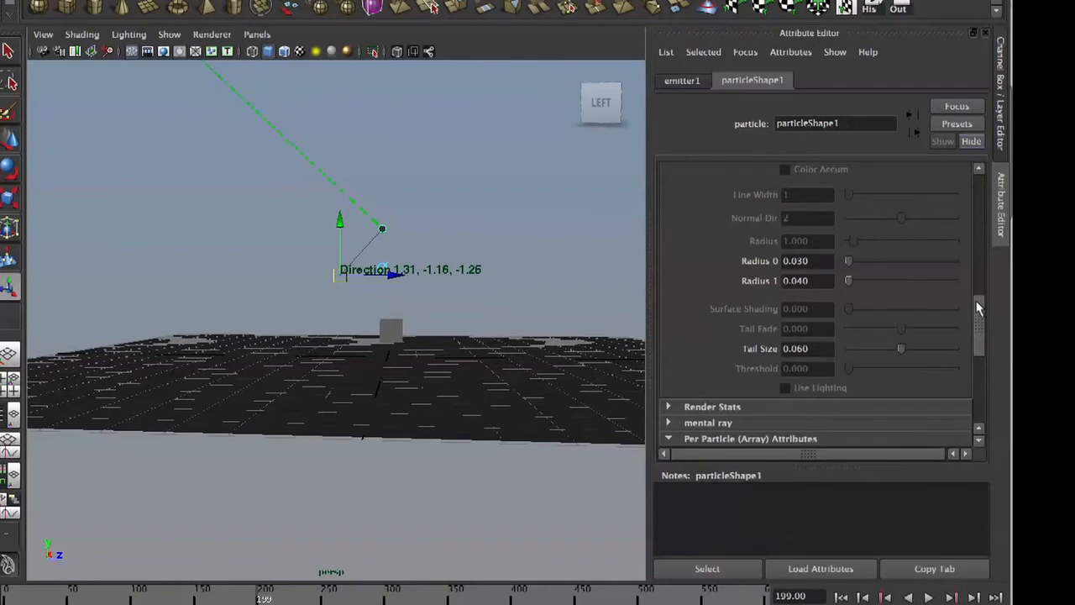
pyautogui.scroll(3)
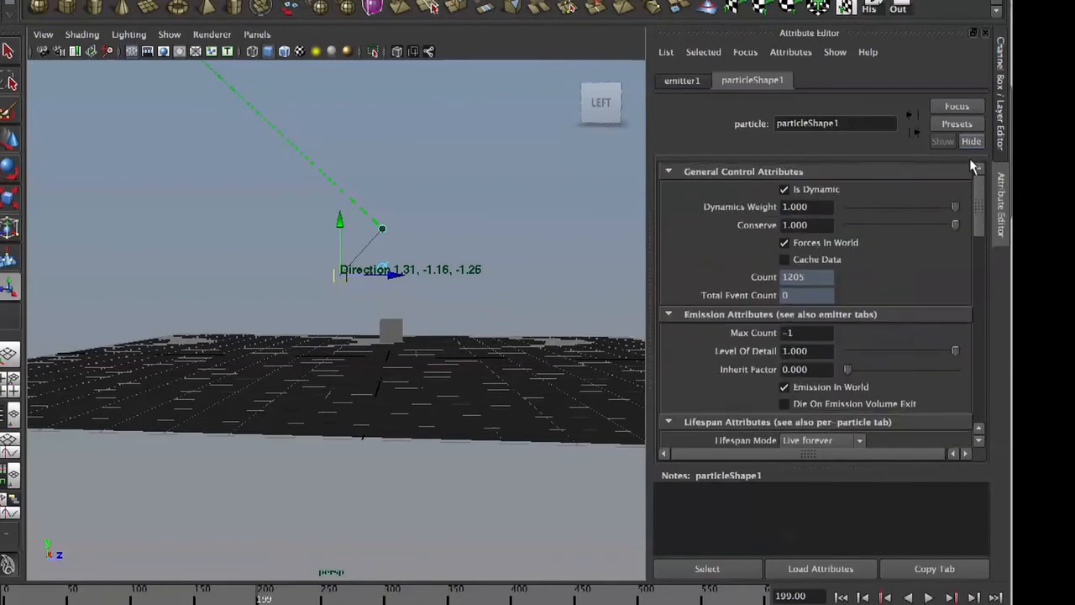
pyautogui.scroll(-3)
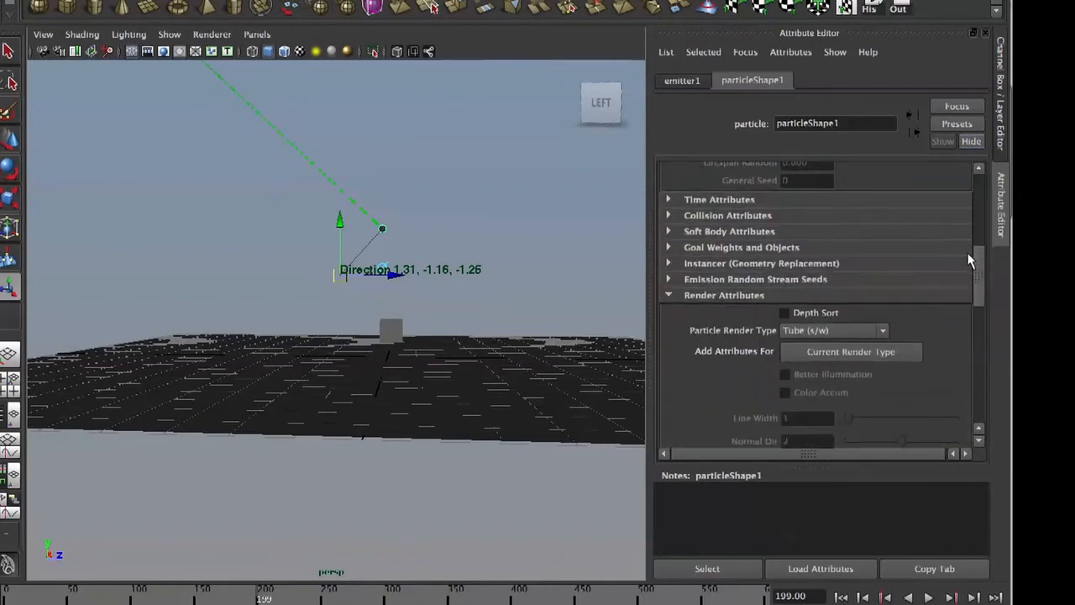
pyautogui.click(681, 80)
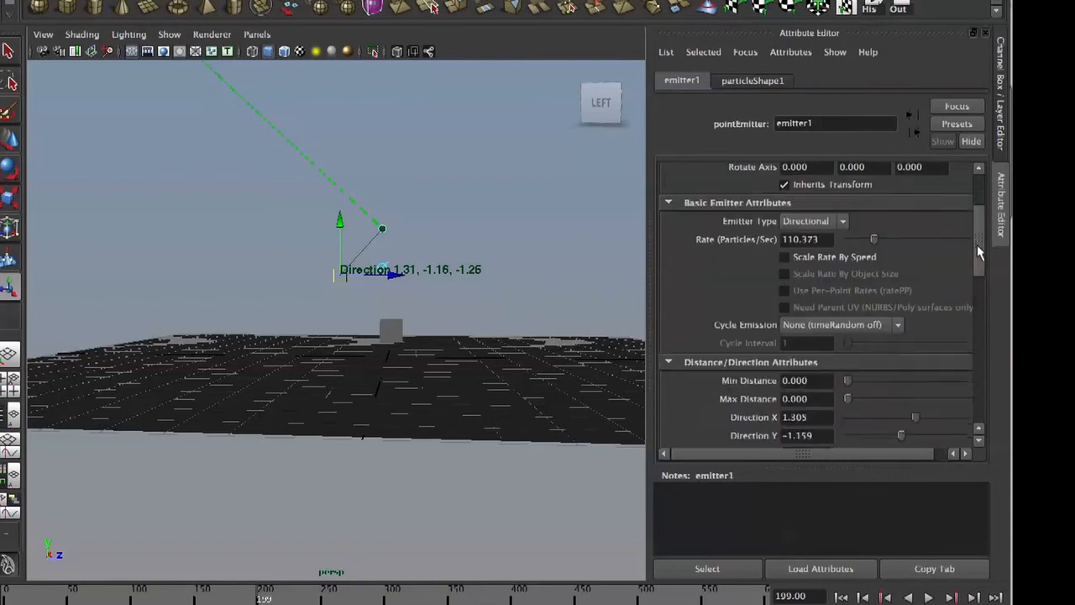
pyautogui.scroll(-3)
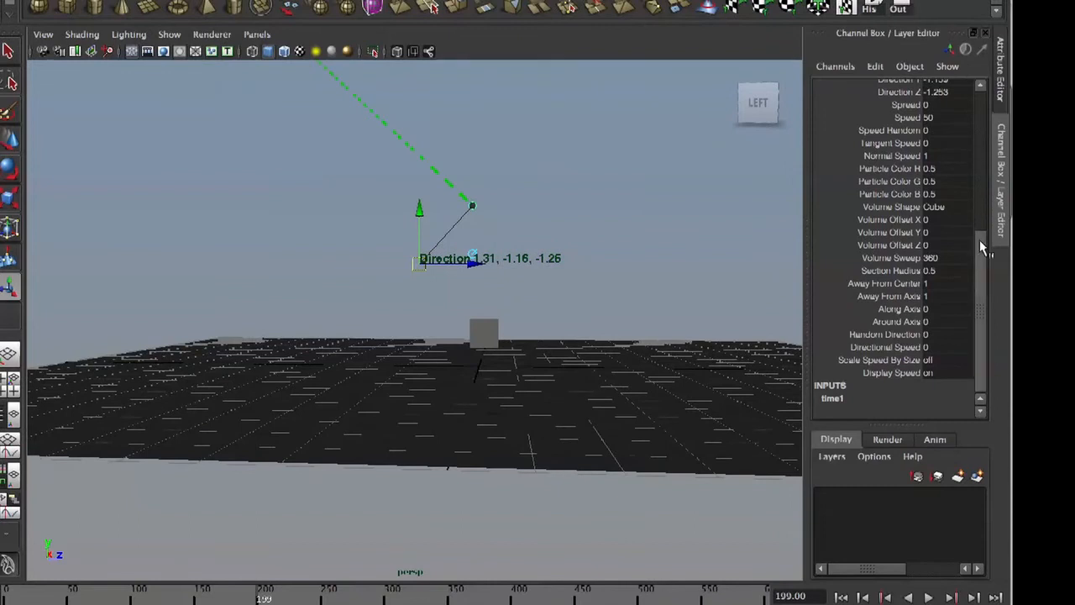
pyautogui.scroll(3)
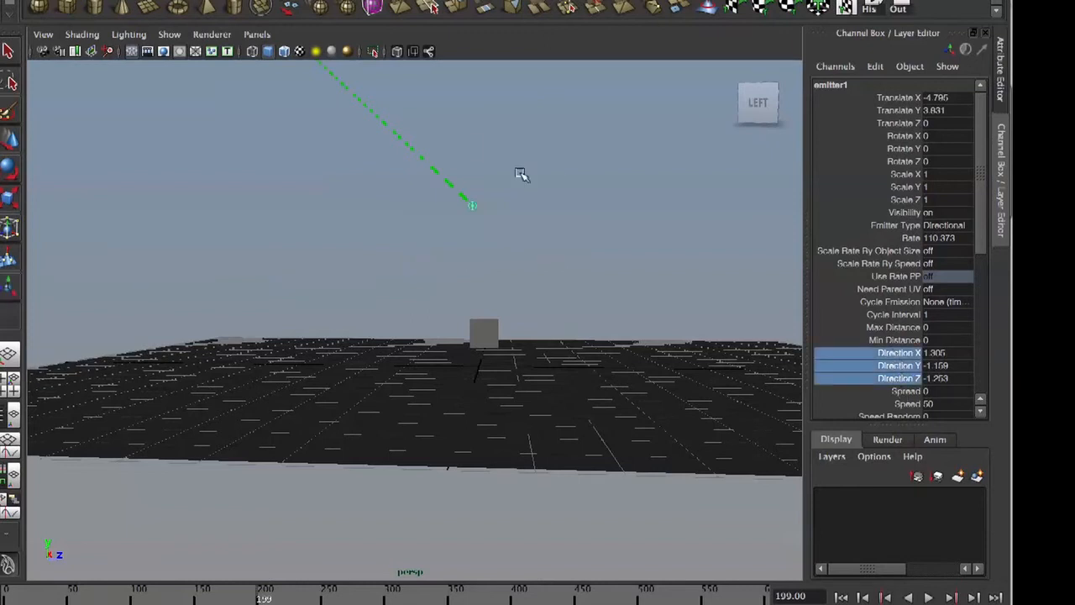
pyautogui.moveTo(845, 545)
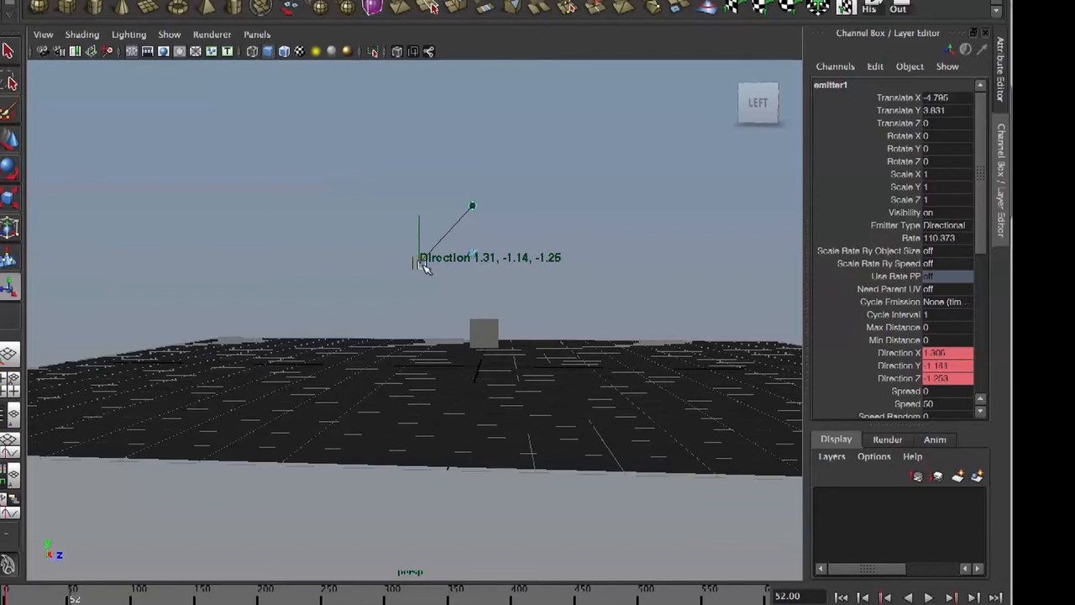
# Drag the direction manipulator to aim the emitter toward about 2.30, -2.64, -0.13
pyautogui.moveTo(420, 265); pyautogui.dragTo(433, 303)
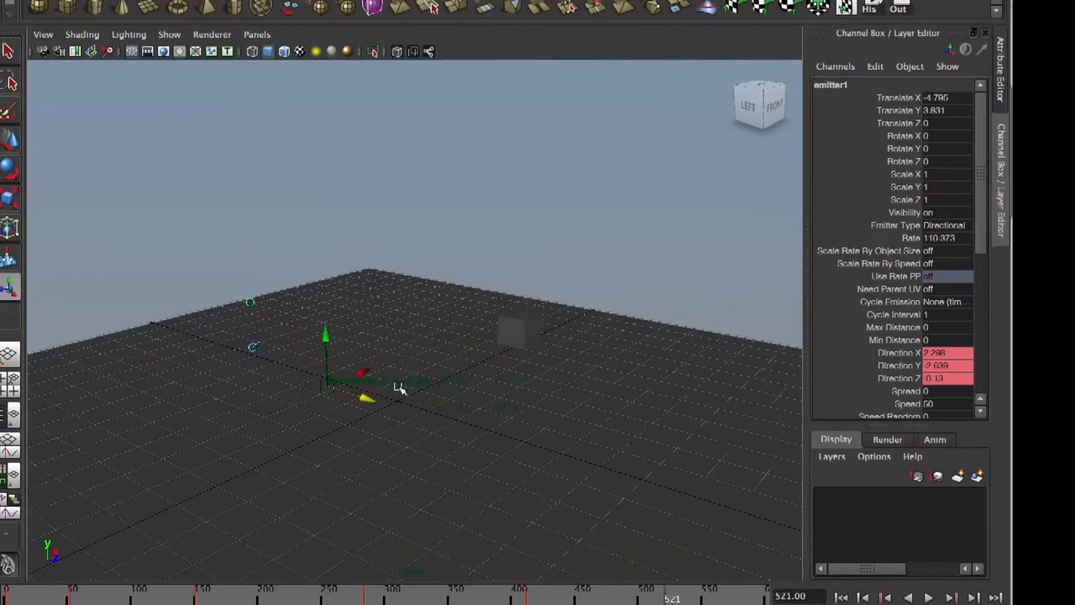
pyautogui.moveTo(399, 386); pyautogui.dragTo(307, 357)
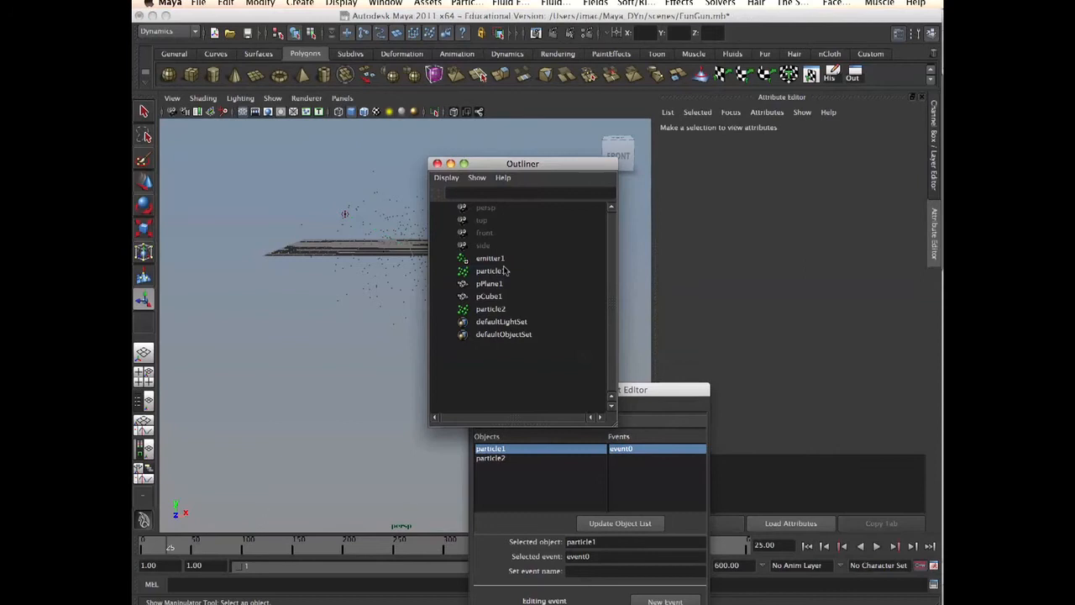
# Rename particle1 to 'tracers' and particle2 to 'sparks' in the Outliner
pyautogui.click(490, 271)
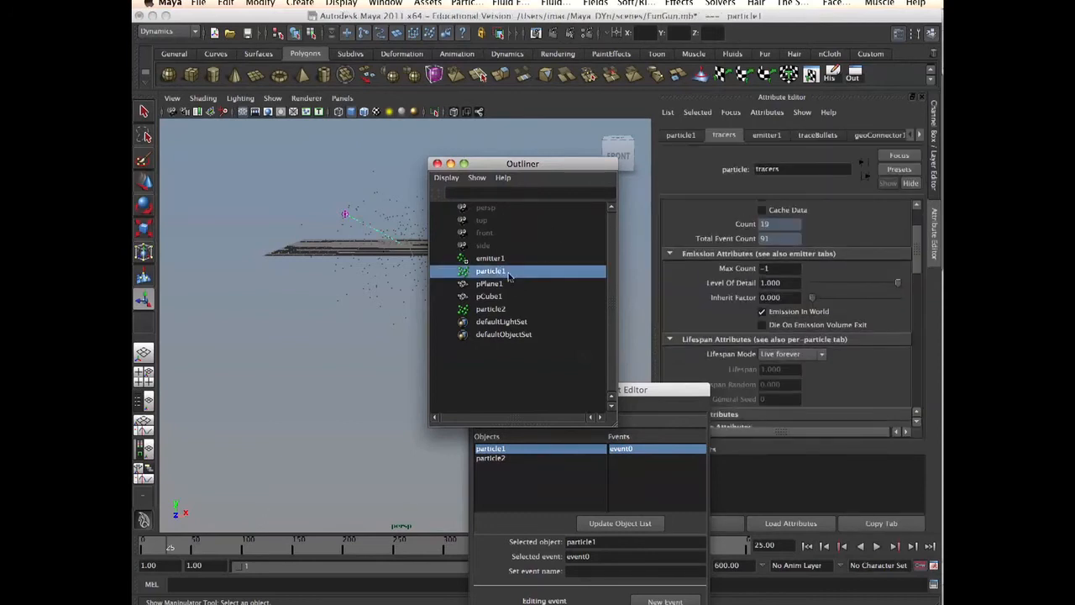
pyautogui.click(446, 177)
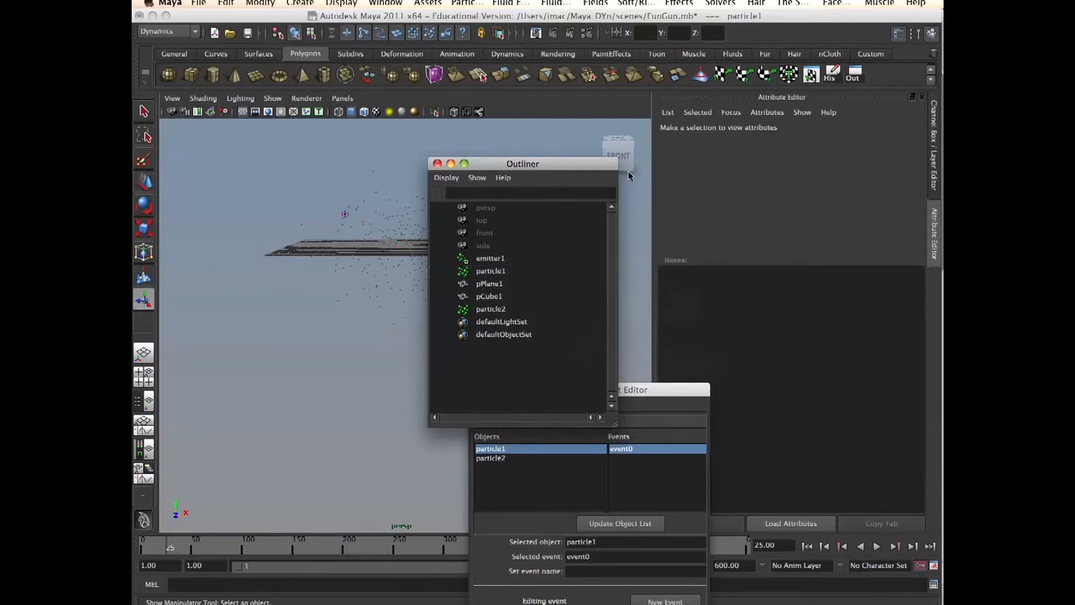
pyautogui.click(490, 270)
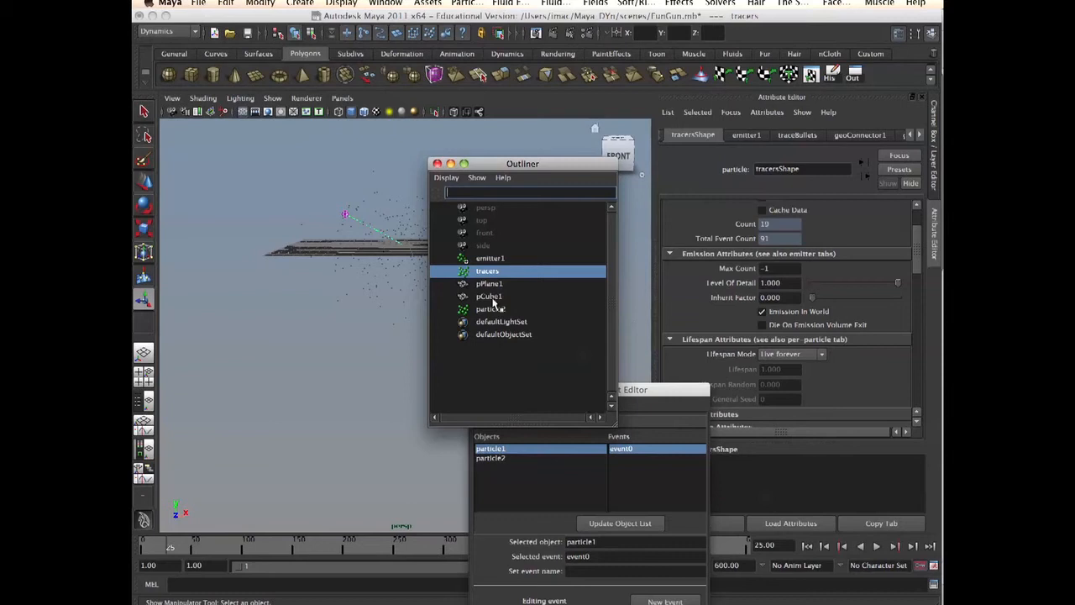
pyautogui.click(488, 309)
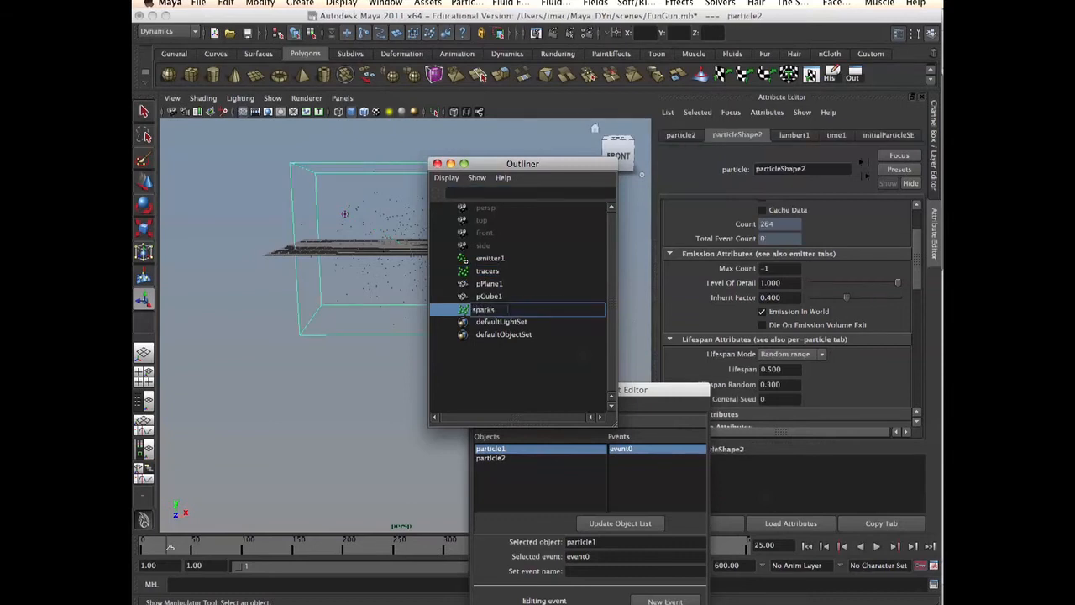
pyautogui.click(487, 309)
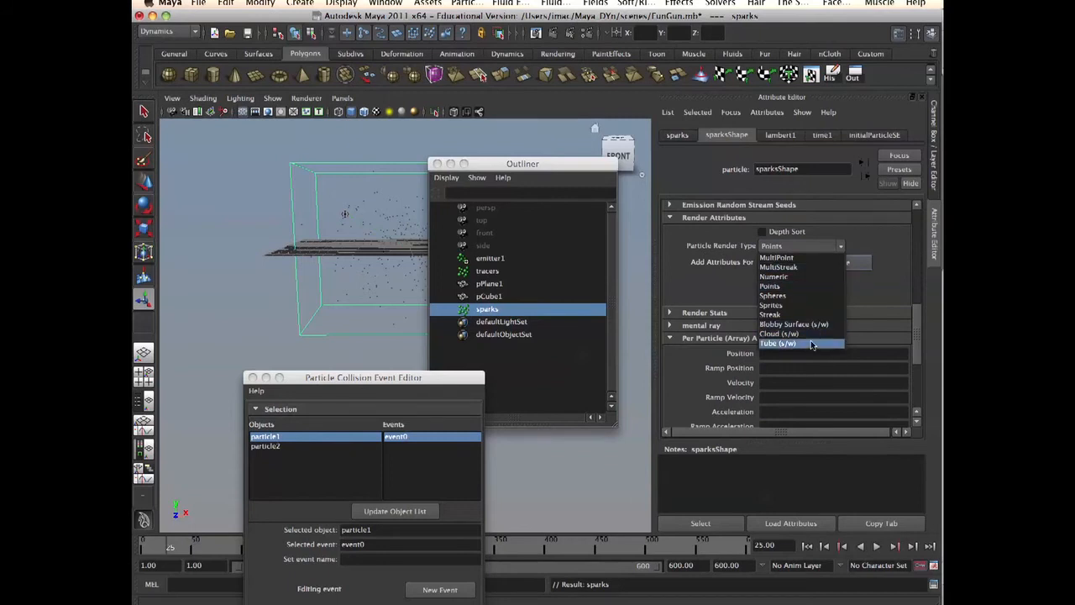
# Give sparks Tube (s/w) rendering with Radius0 0.02, Radius1 0.03 and Tail Size 0.1
pyautogui.click(778, 343)
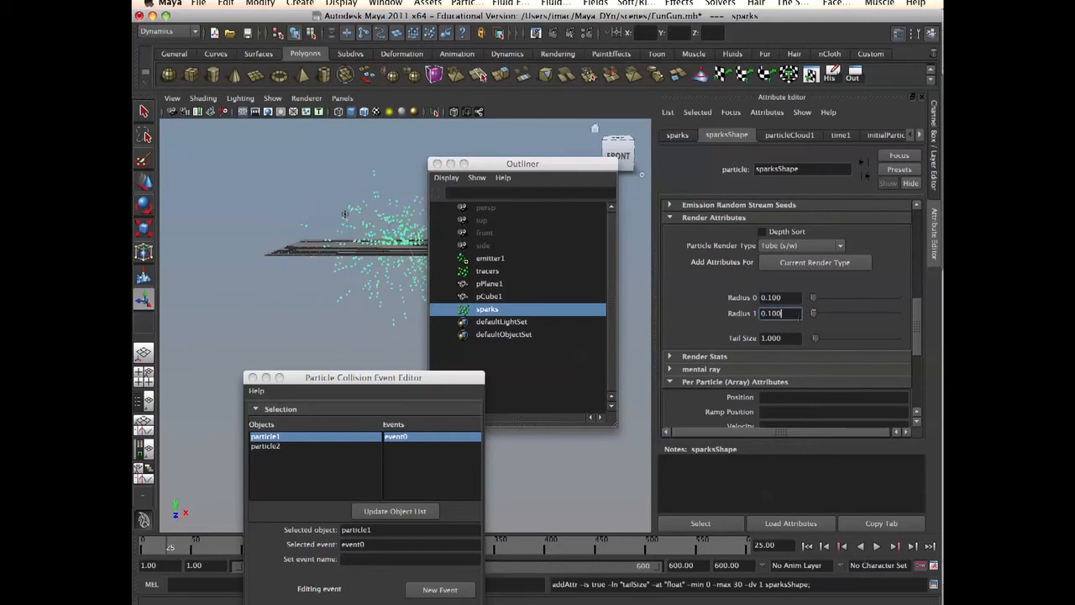
pyautogui.moveTo(522, 164); pyautogui.dragTo(543, 139)
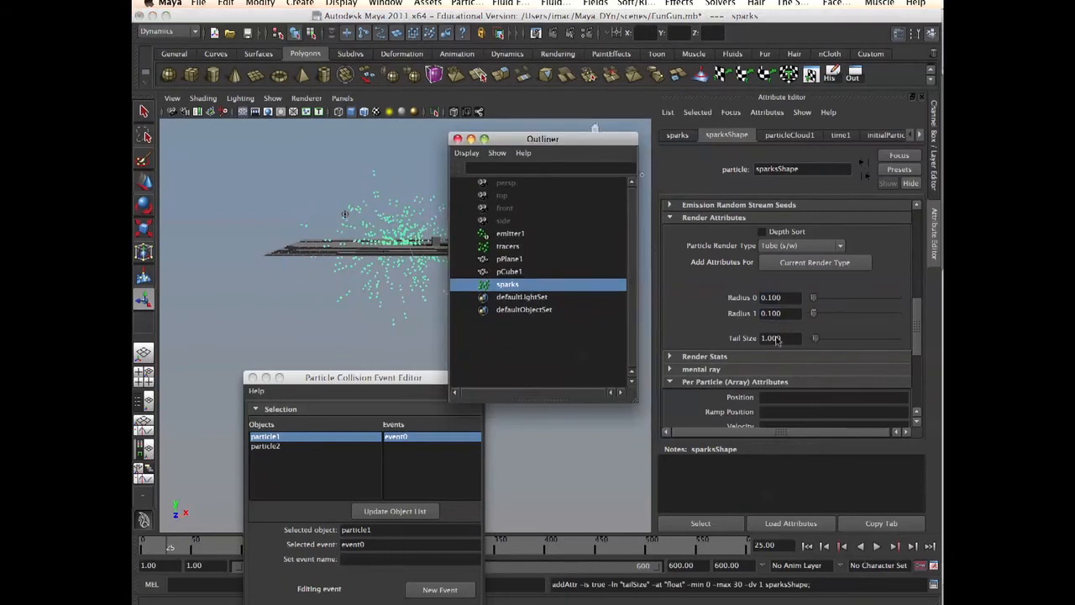
pyautogui.tripleClick(779, 338)
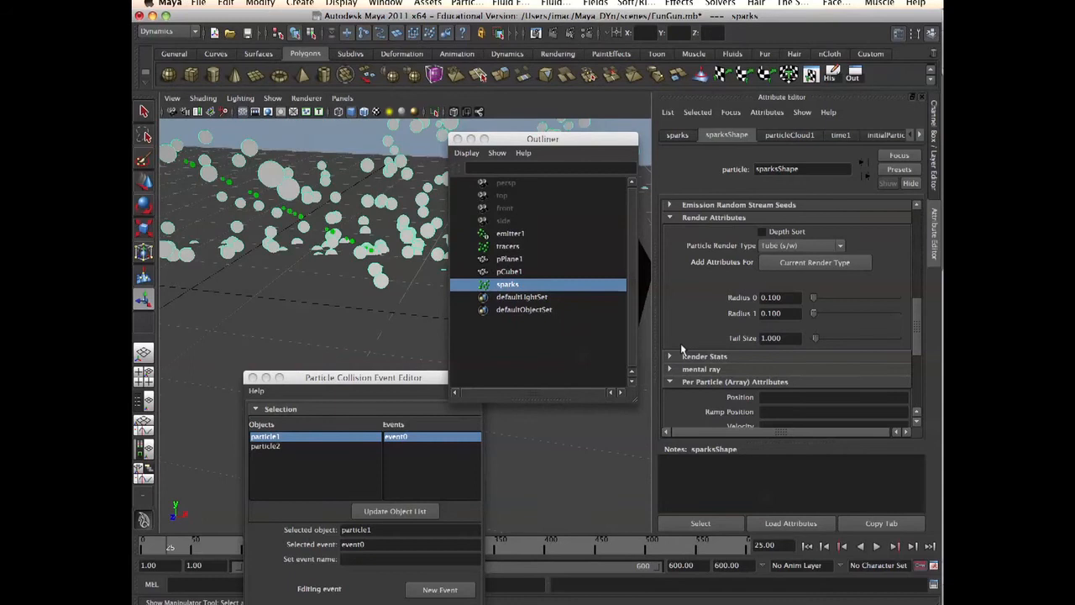
pyautogui.write('0.050')
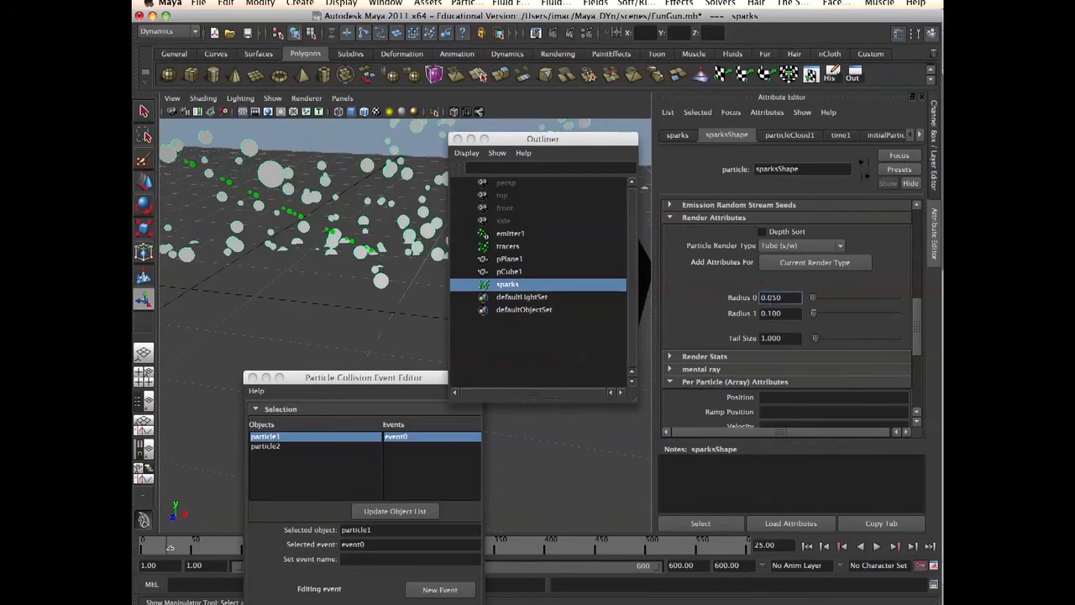
pyautogui.tripleClick(779, 312)
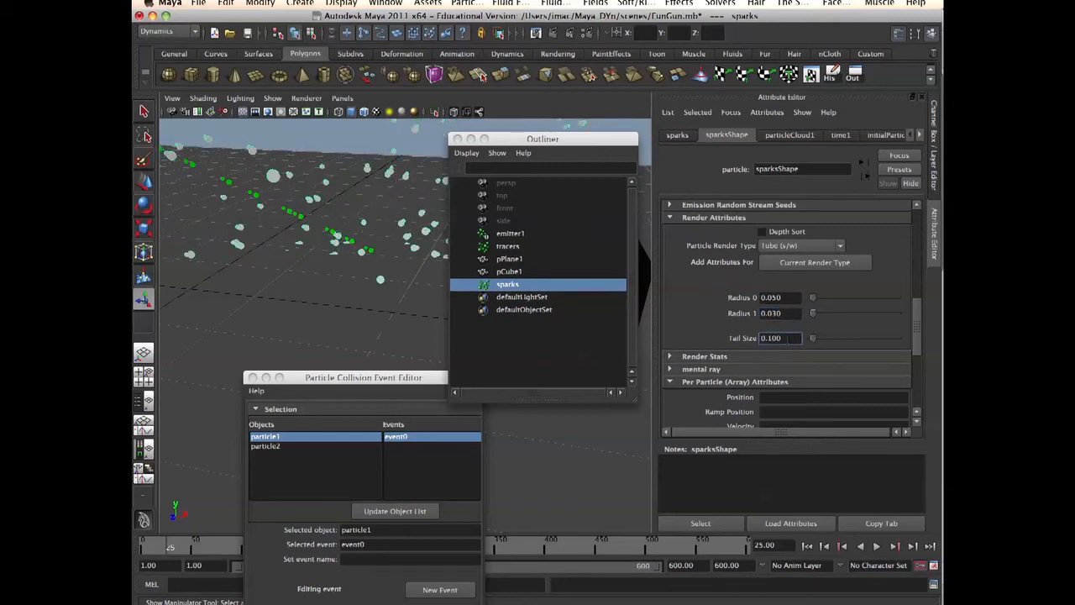
pyautogui.tripleClick(770, 312)
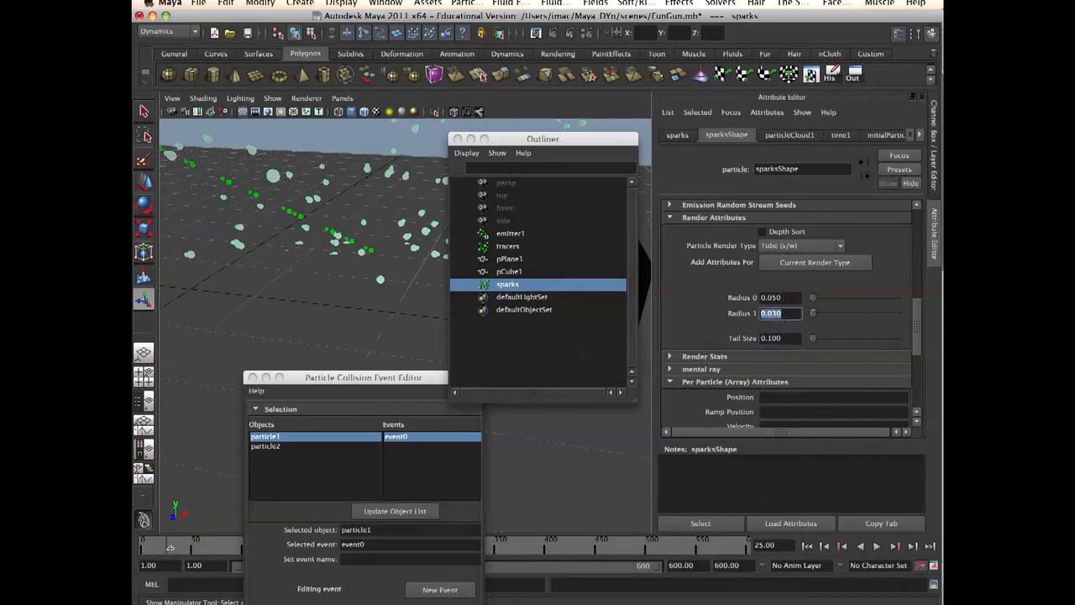
pyautogui.click(770, 296)
pyautogui.write('0.020')
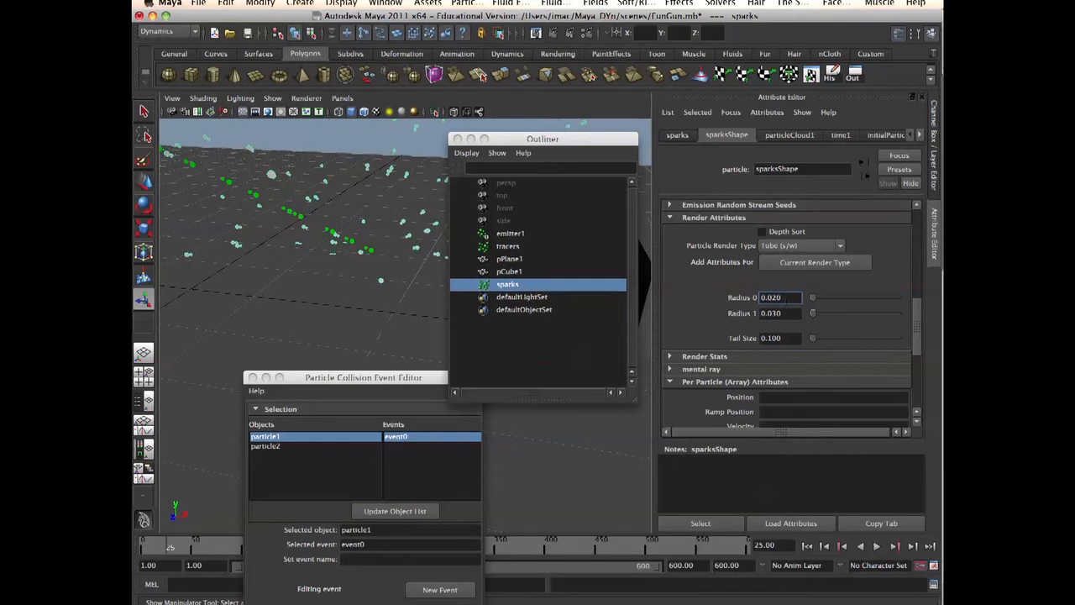
pyautogui.moveTo(542, 139); pyautogui.dragTo(775, 241)
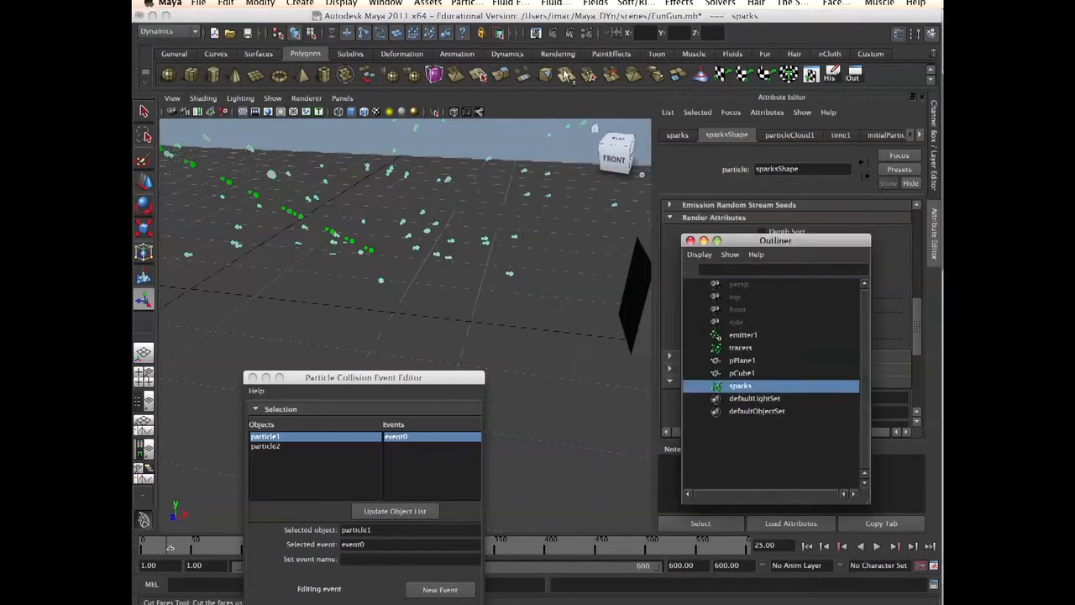
# Duplicate traceBullets1 in the Hypershade and name the copy SparkShader
pyautogui.click(385, 4)
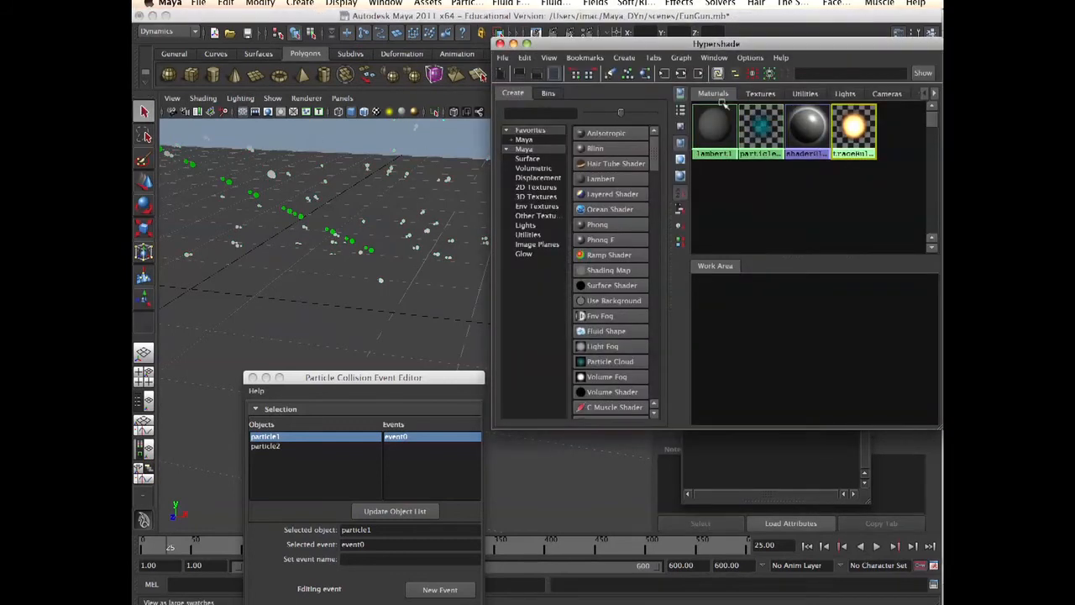
pyautogui.click(524, 57)
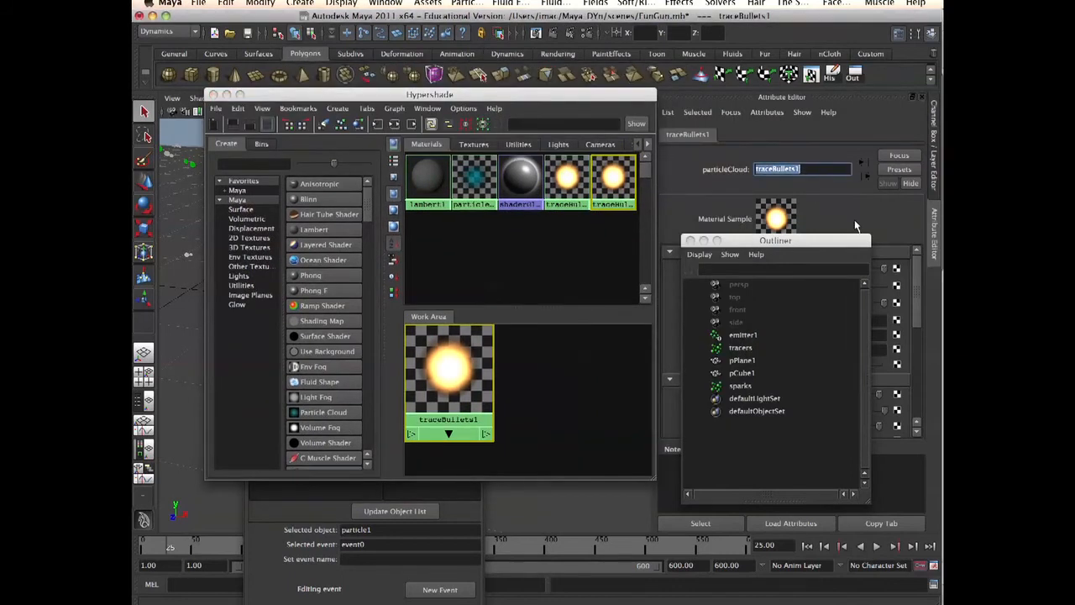
pyautogui.write('SparkShader')
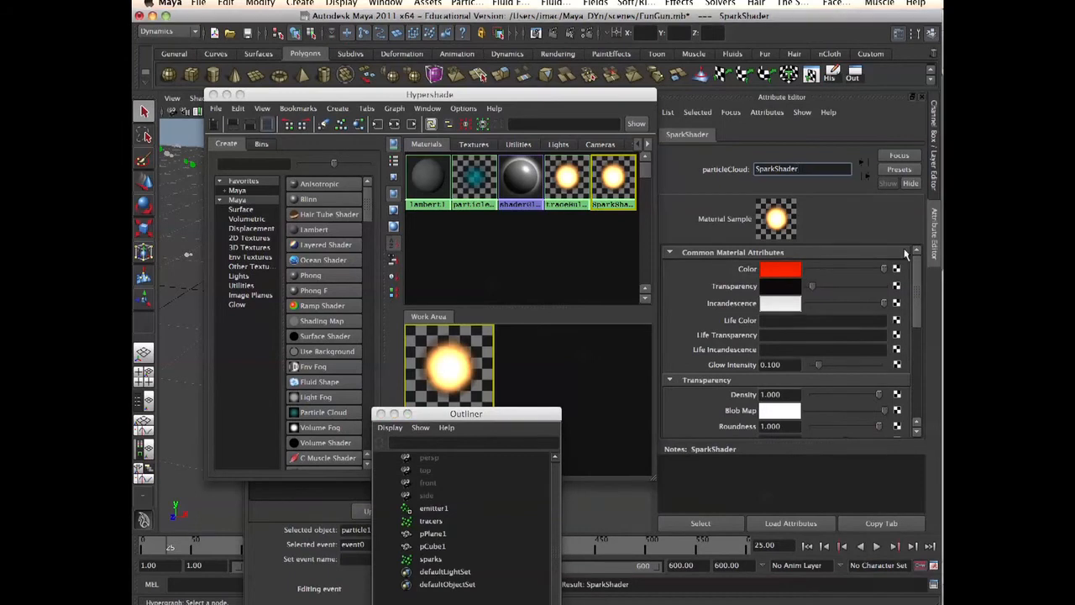
# Change SparkShader's colour to orange (hue about 21) in the colour chooser
pyautogui.click(780, 269)
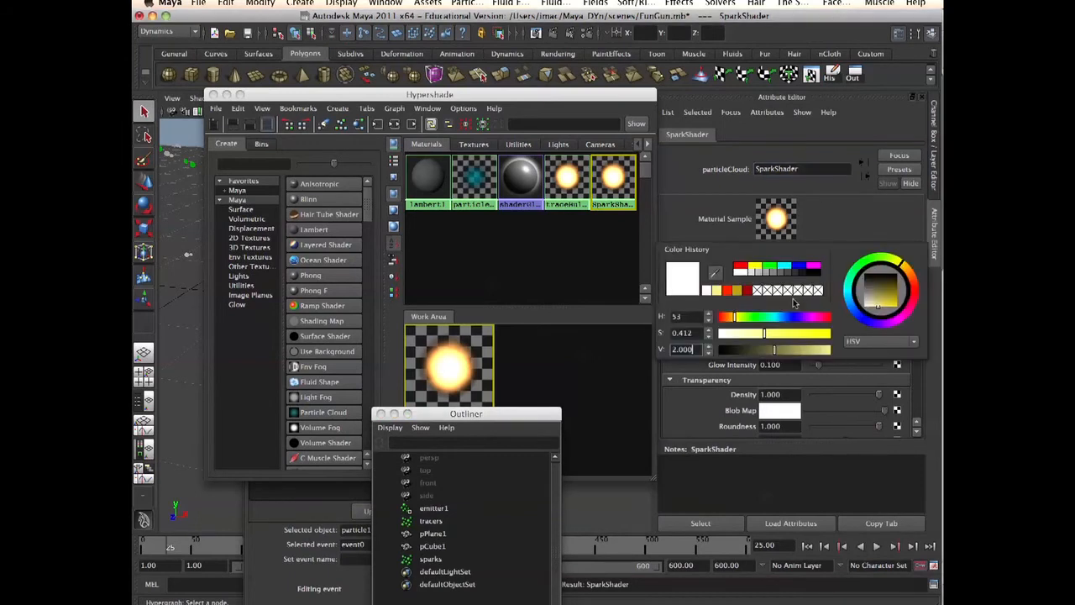
pyautogui.click(907, 281)
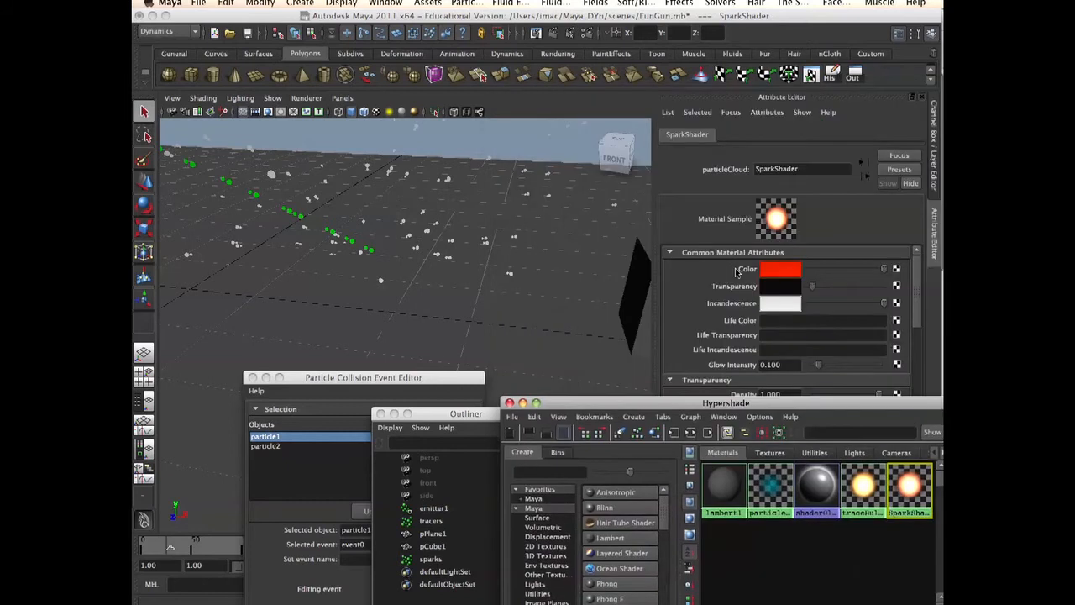
pyautogui.click(780, 269)
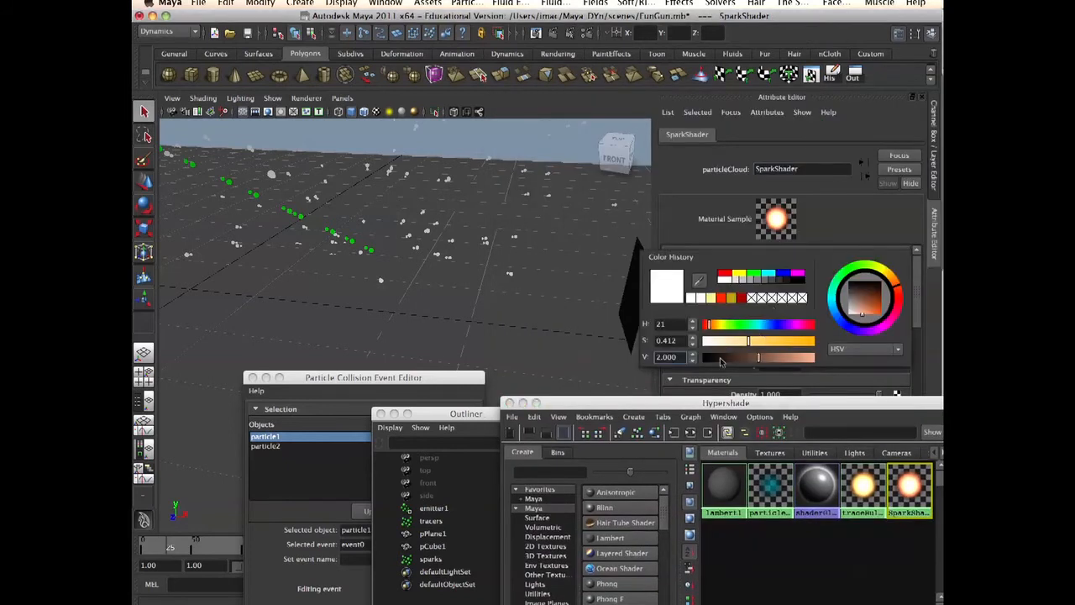
pyautogui.moveTo(756, 357); pyautogui.dragTo(748, 357)
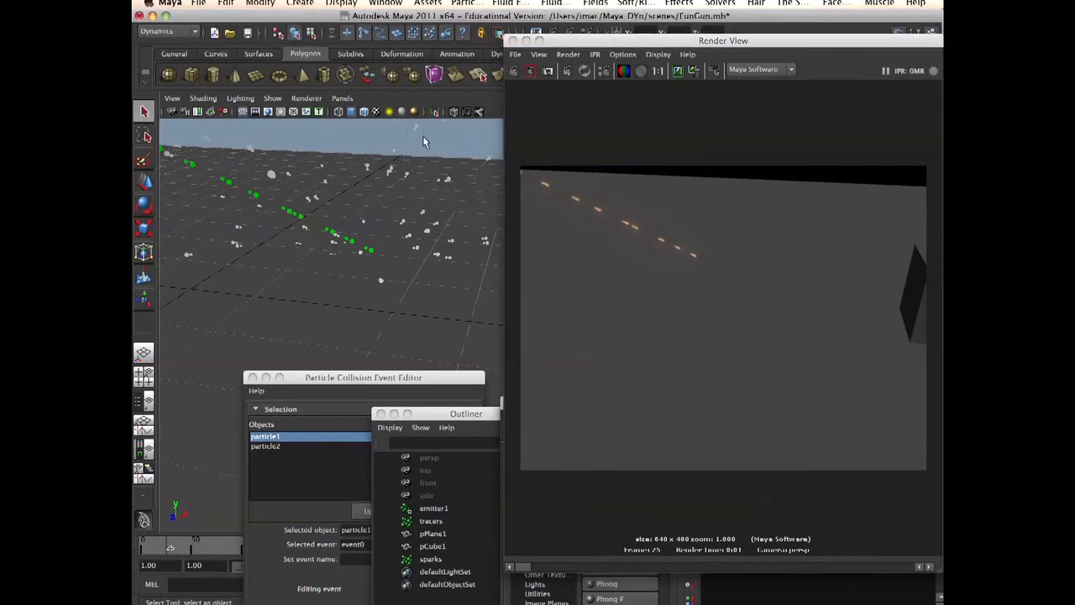
# Close the Particle Collision Event Editor and deselect the sparks object
pyautogui.click(431, 558)
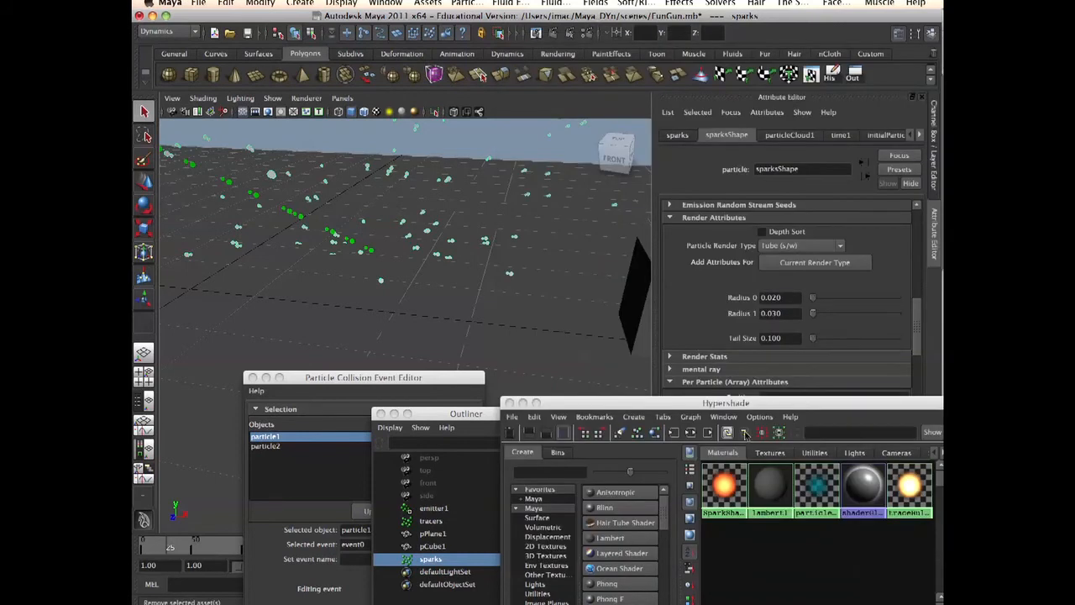
pyautogui.rightClick(724, 487)
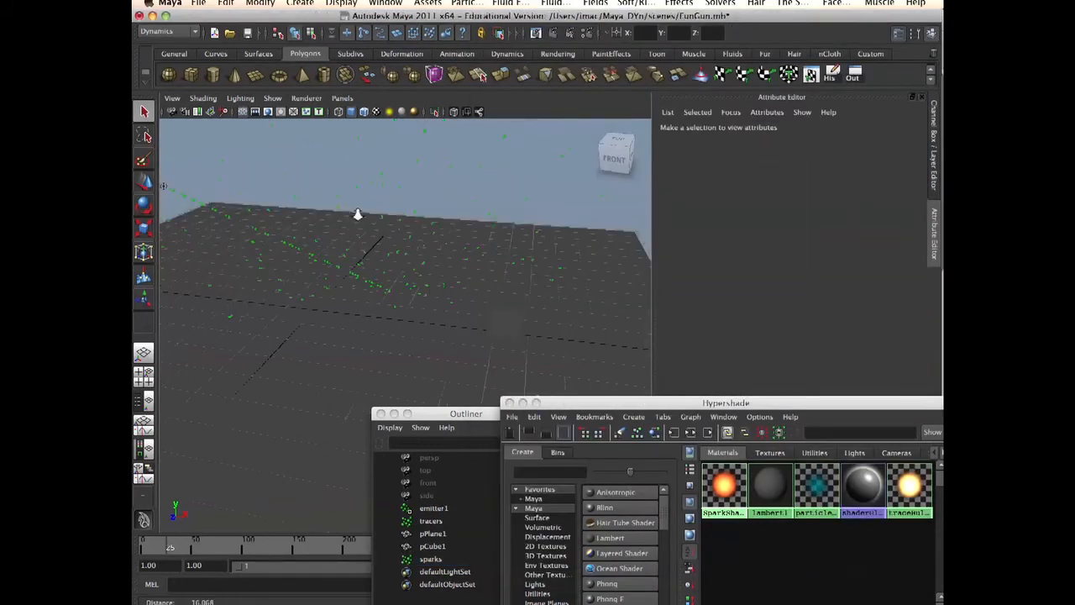
# Orbit around the particle stream, close the editor windows, and play then stop the simulation
pyautogui.moveTo(357, 214); pyautogui.dragTo(454, 348)
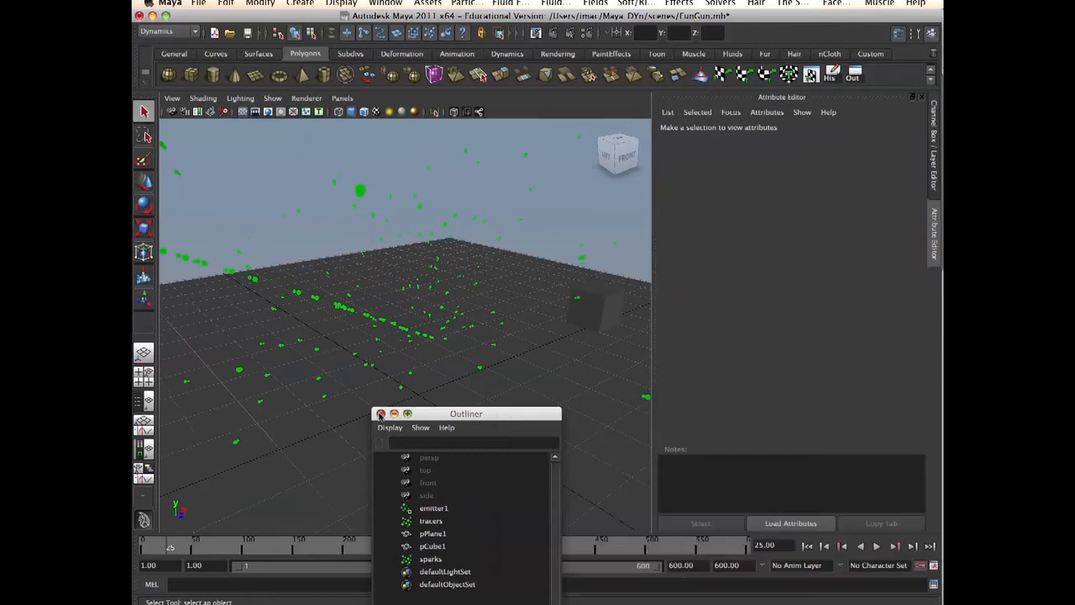
pyautogui.click(877, 546)
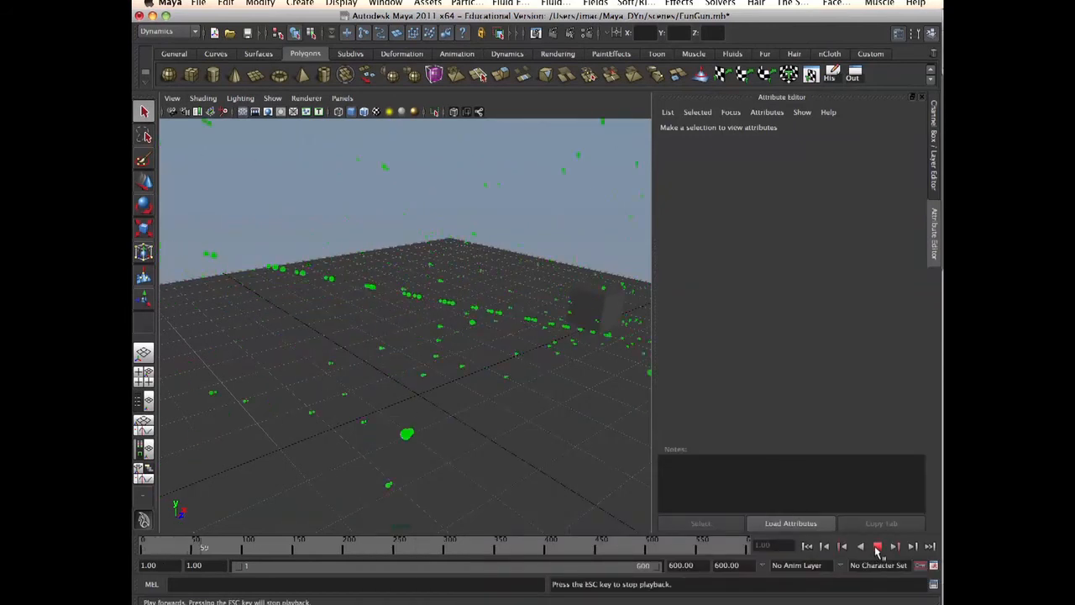
pyautogui.click(877, 546)
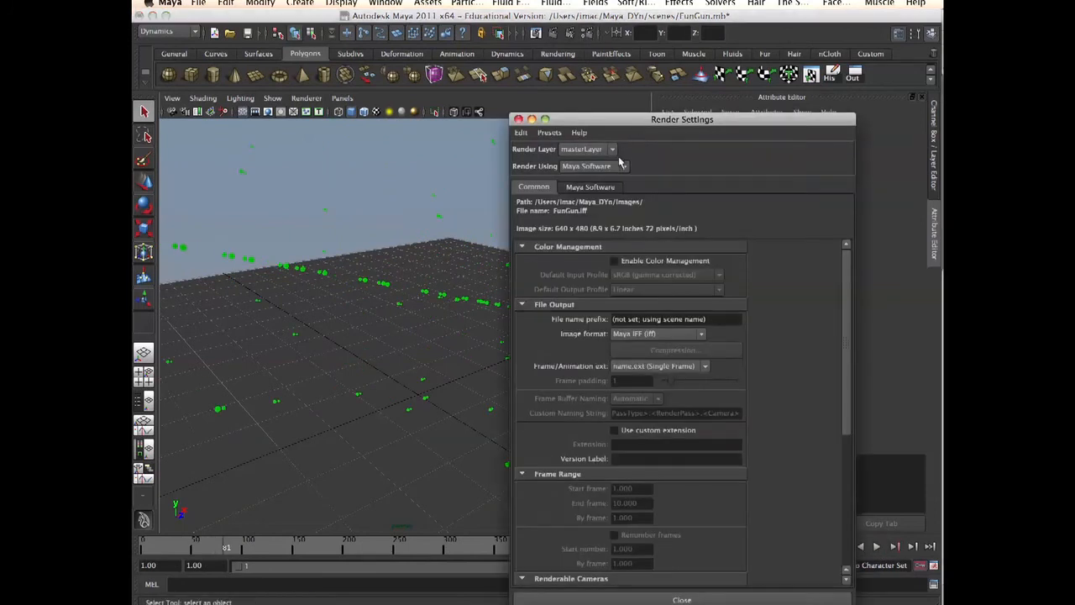
# Check available renderers, then load the Mayatomr mental ray plug-in in Plug-in Manager
pyautogui.click(623, 166)
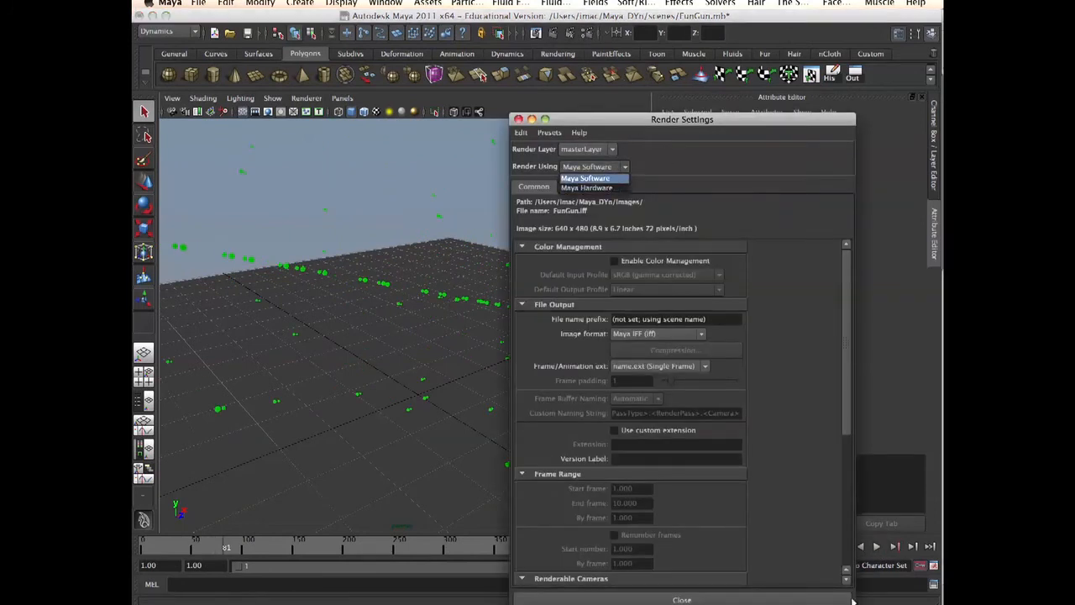
pyautogui.click(386, 4)
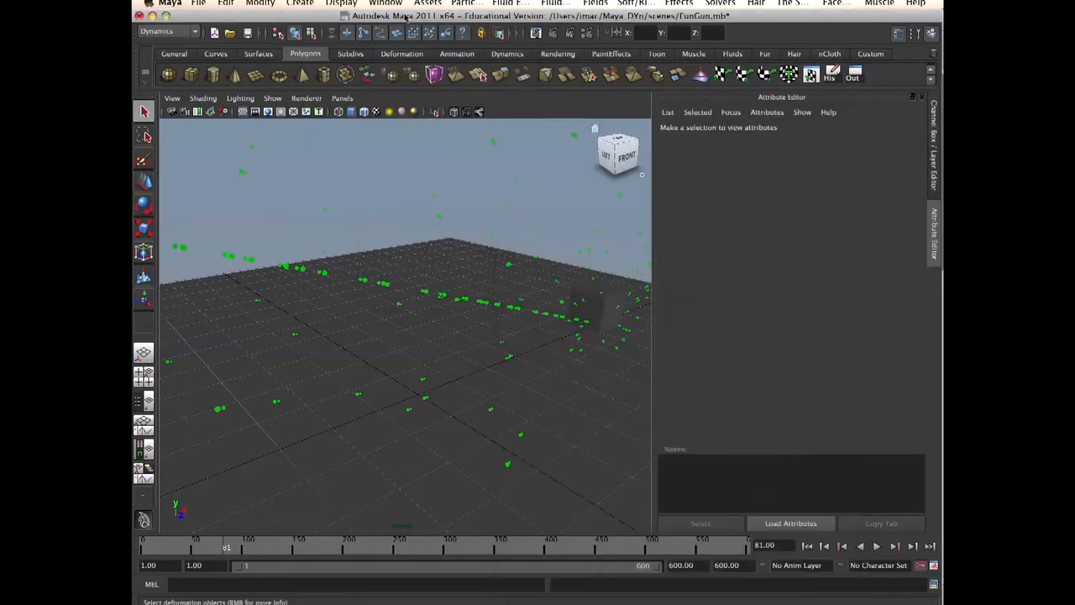
pyautogui.click(385, 4)
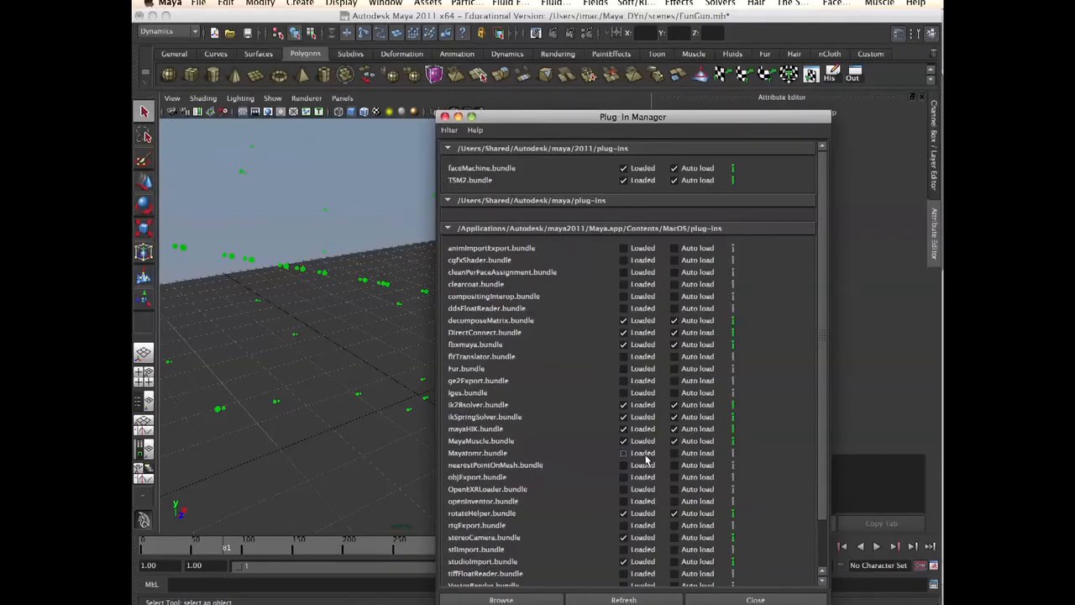
pyautogui.click(623, 453)
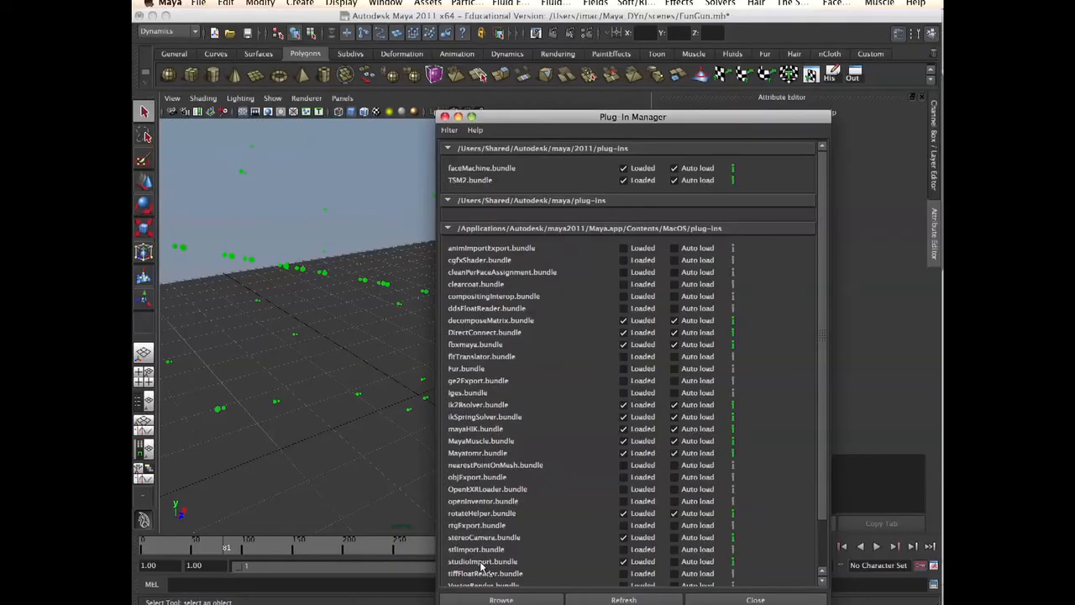
pyautogui.click(755, 599)
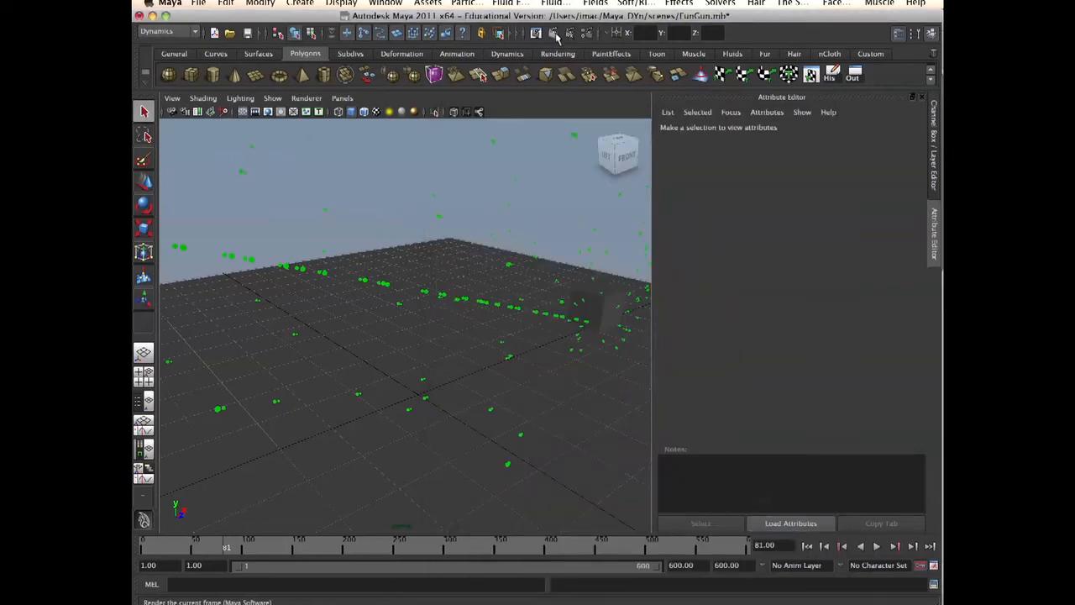
# Render the current frame with Maya Software, then re-render with mental ray
pyautogui.click(739, 69)
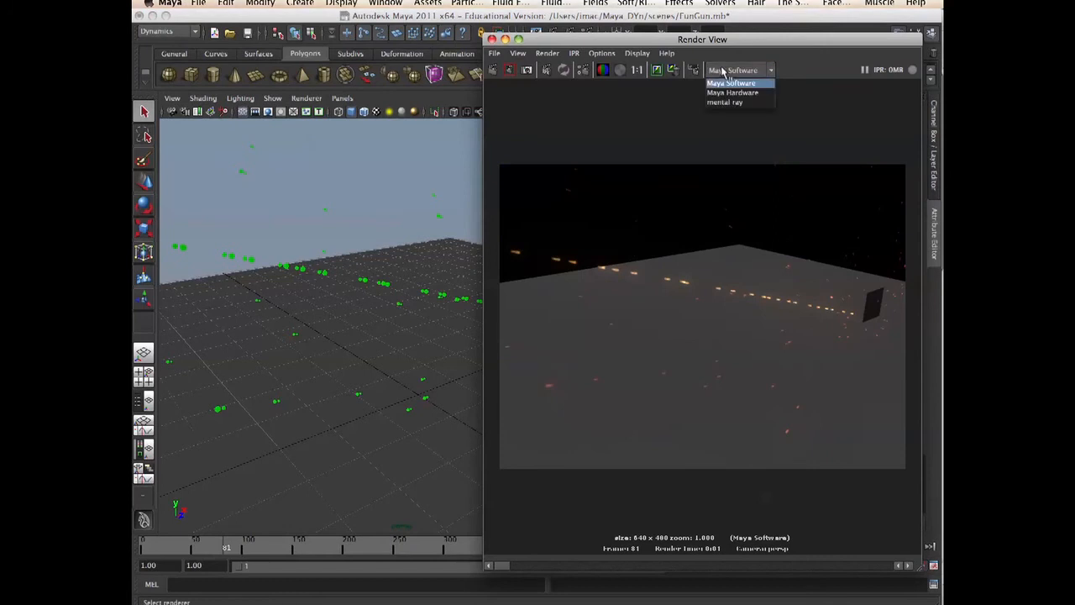
pyautogui.click(725, 102)
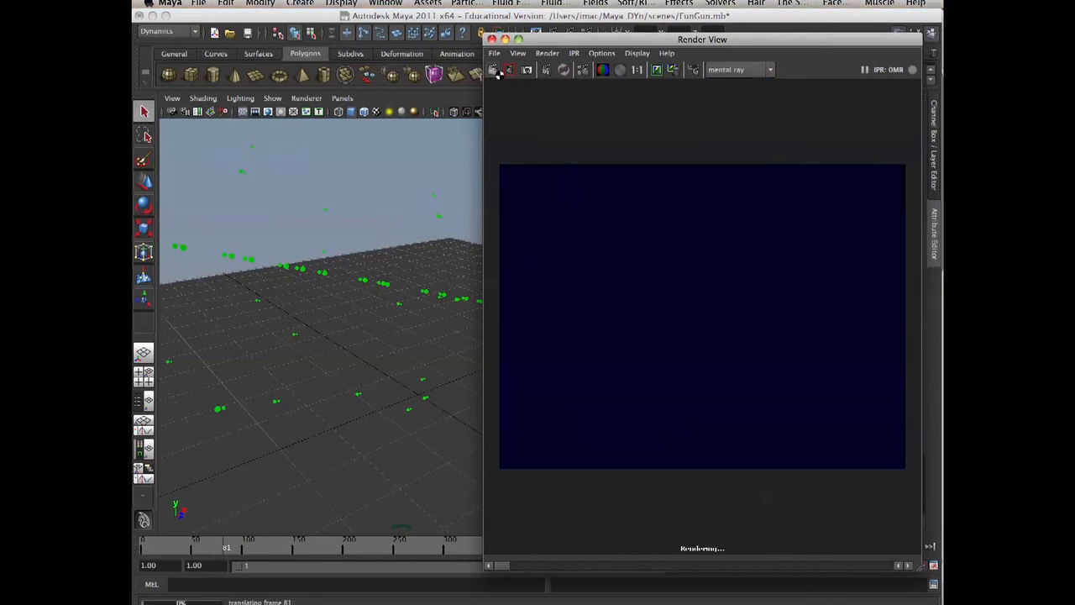
pyautogui.click(740, 69)
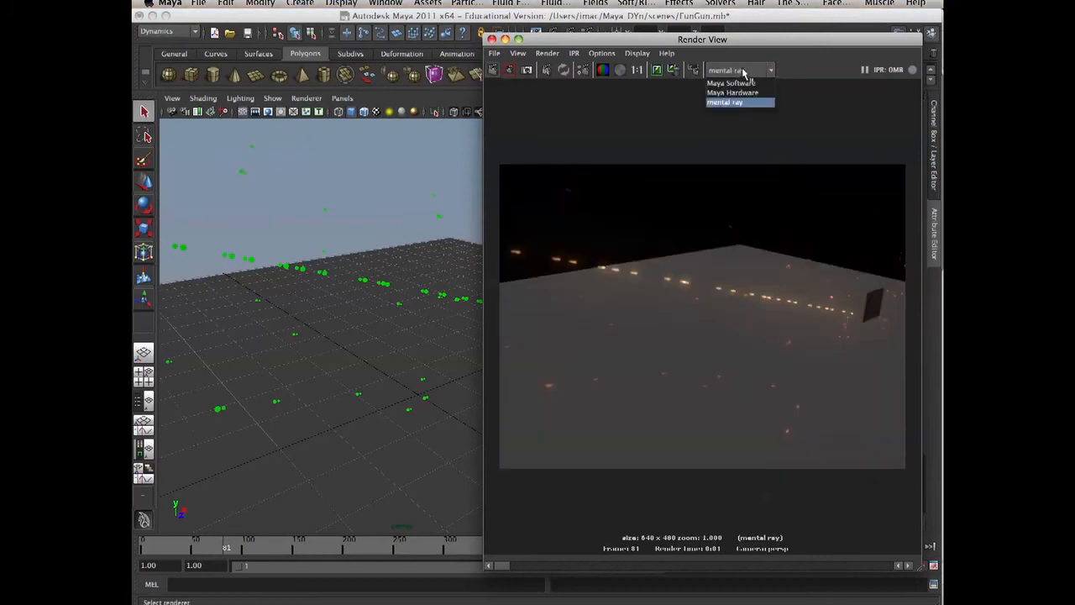
pyautogui.click(731, 83)
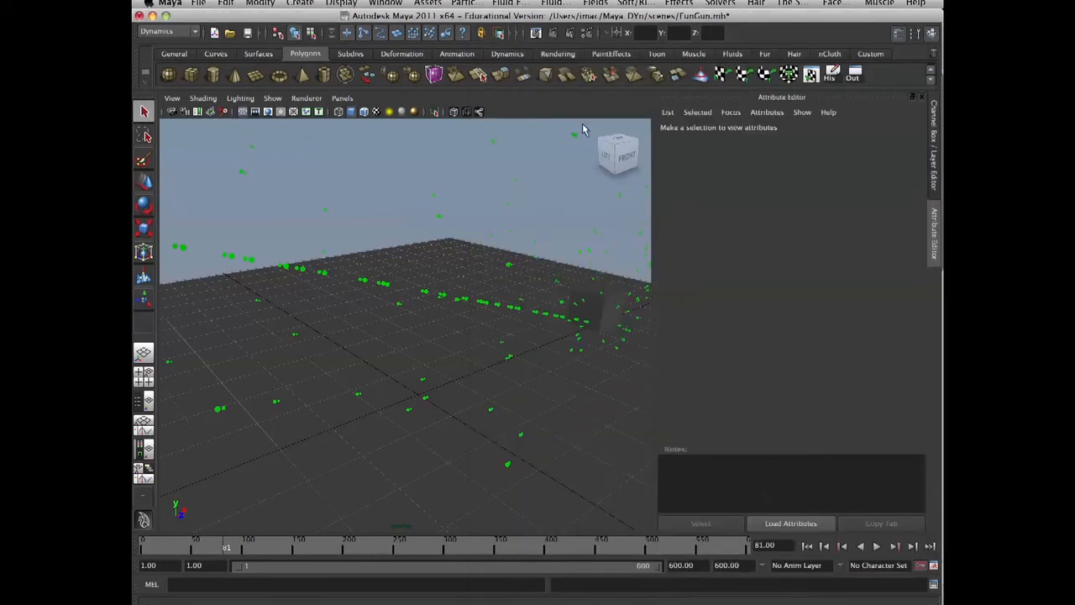
pyautogui.moveTo(685, 169)
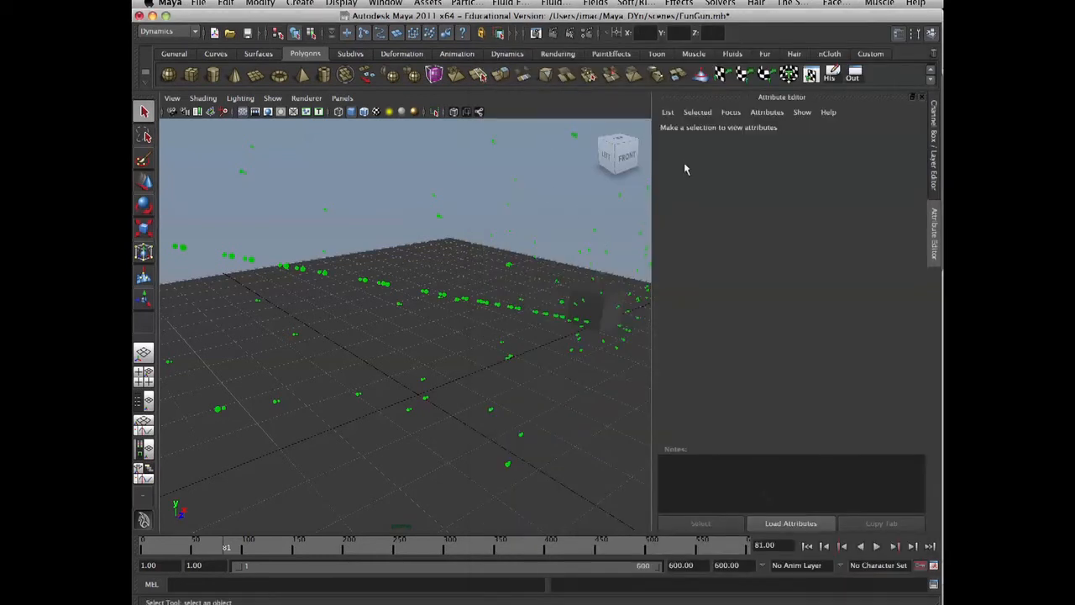
pyautogui.moveTo(472, 357)
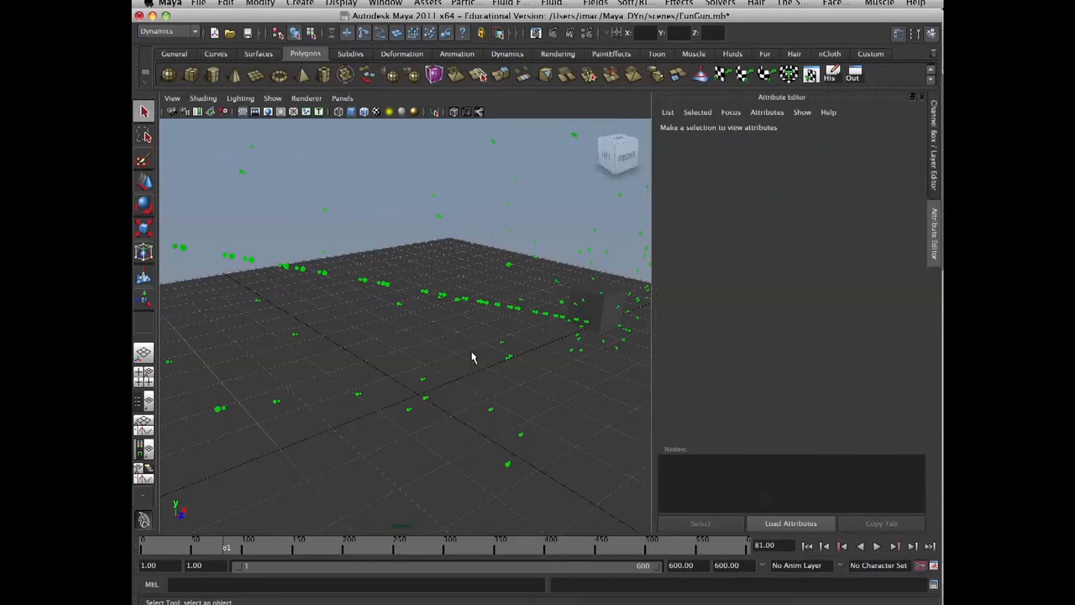
# Orbit to look along the particle stream, rewind, play and stop the simulation
pyautogui.moveTo(471, 357); pyautogui.dragTo(386, 362)
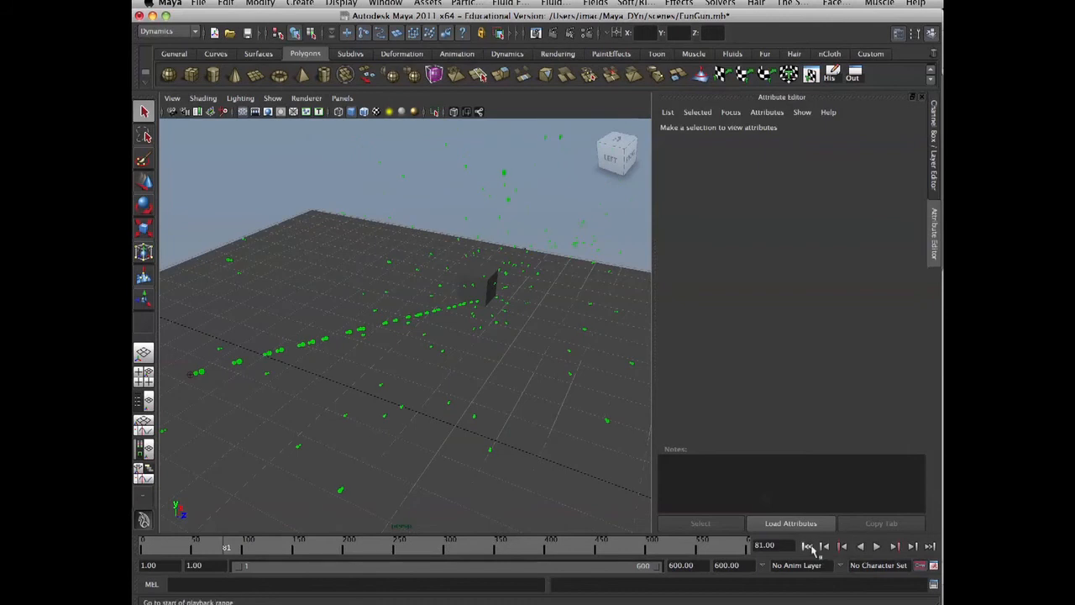
pyautogui.click(876, 546)
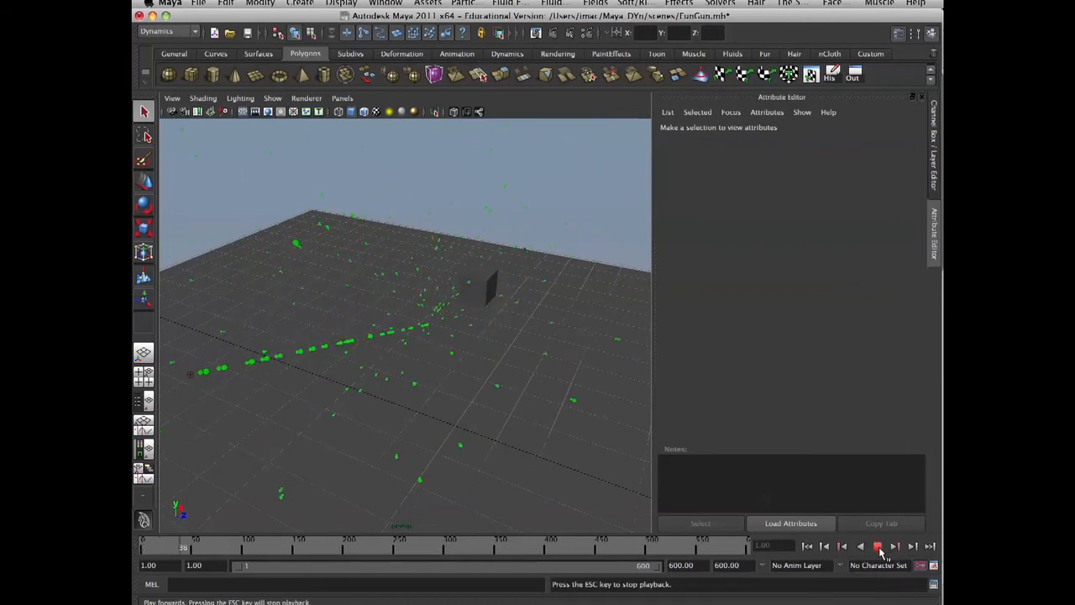
pyautogui.click(879, 546)
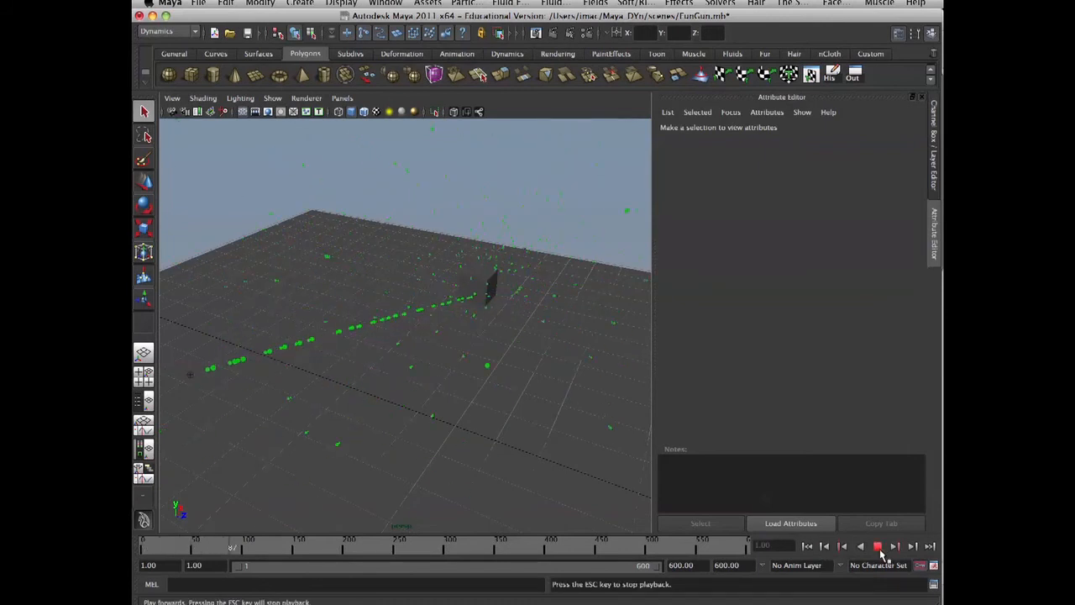
pyautogui.click(876, 546)
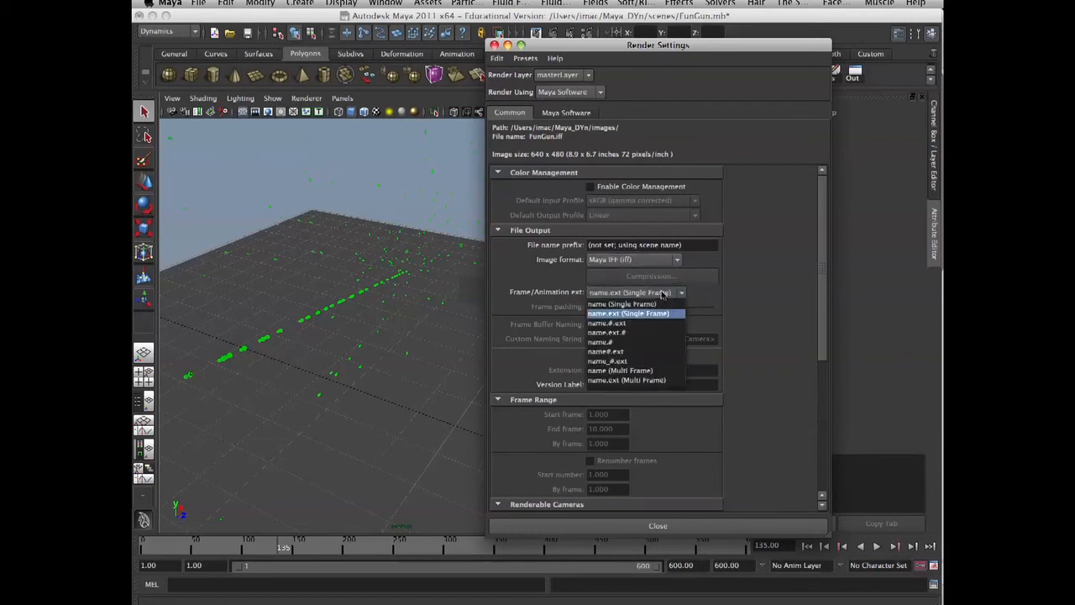
pyautogui.moveTo(747, 304)
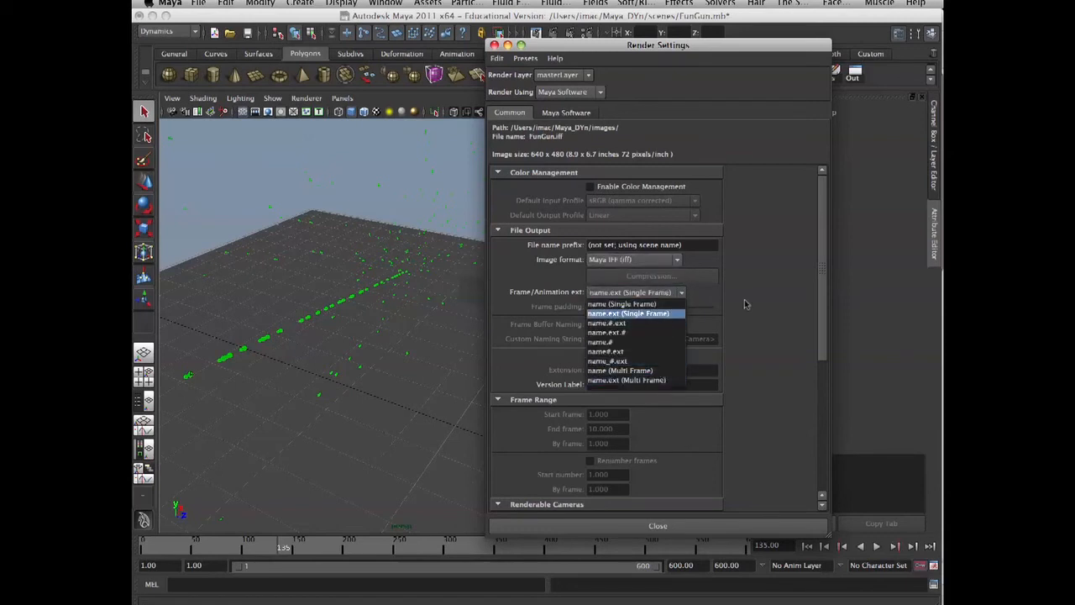
# Dismiss and reopen the Frame/Animation ext list under File Output
pyautogui.click(628, 313)
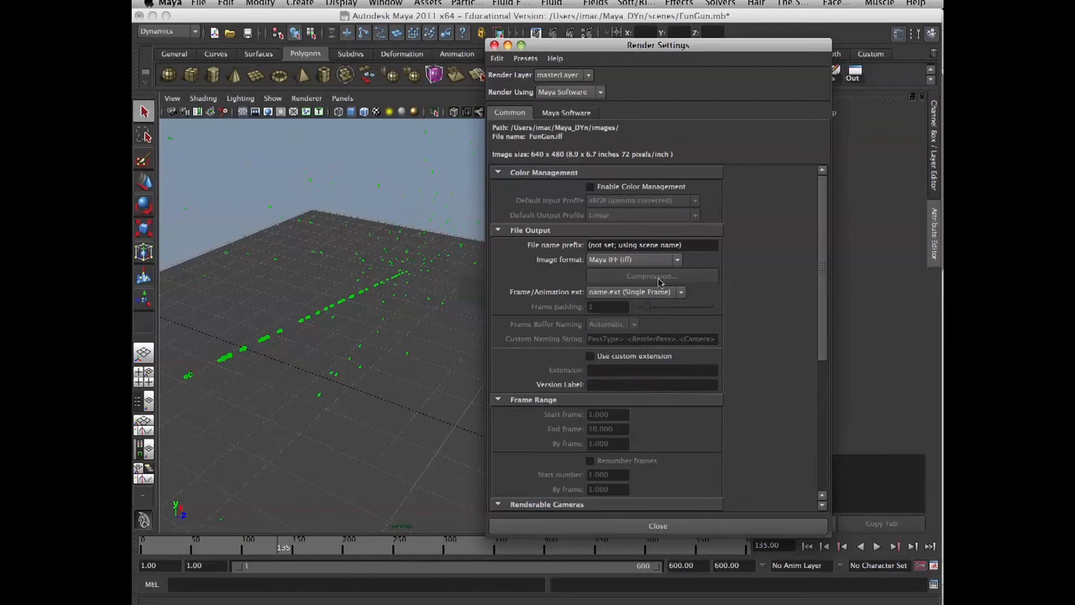
pyautogui.click(680, 292)
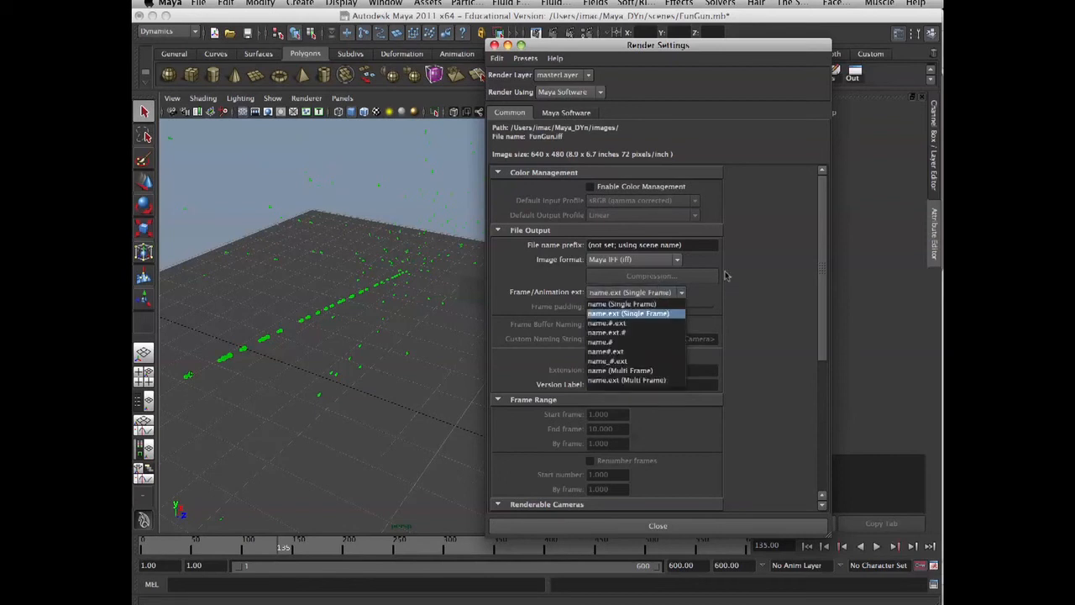